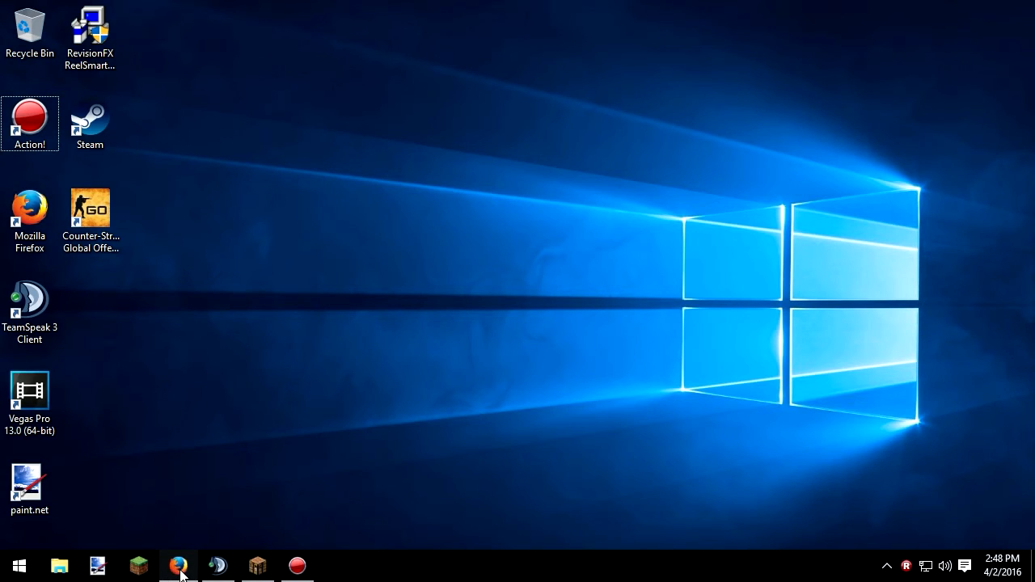
pyautogui.moveTo(343, 7)
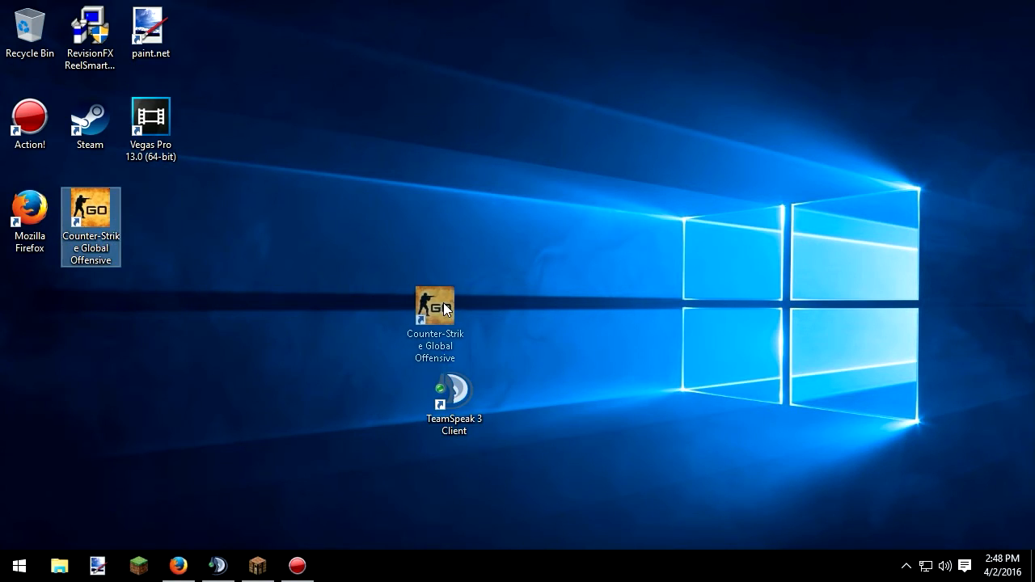
# Move a game shortcut from the left column into the middle of the desktop
pyautogui.moveTo(29, 218); pyautogui.dragTo(634, 412)
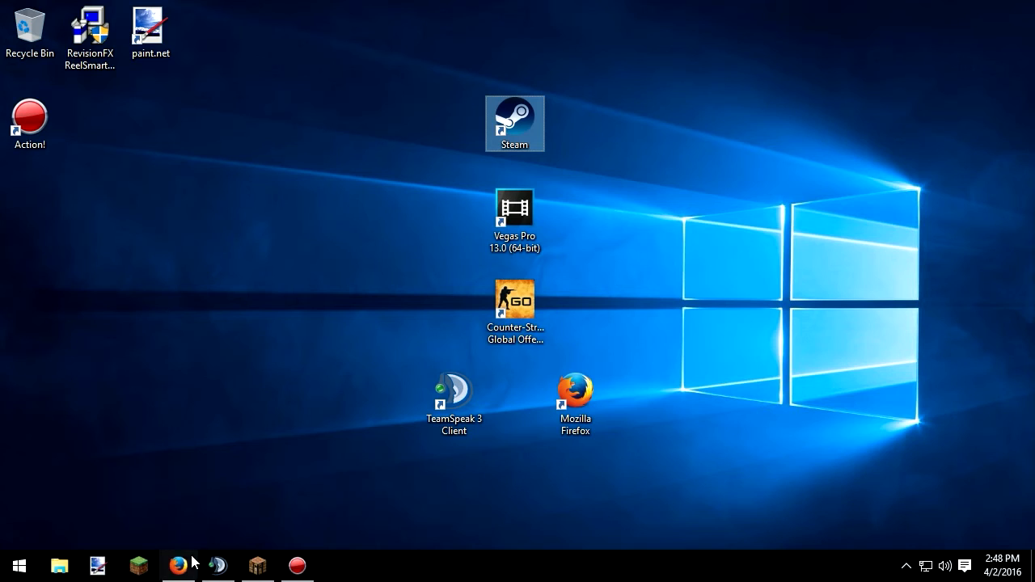
pyautogui.moveTo(184, 556)
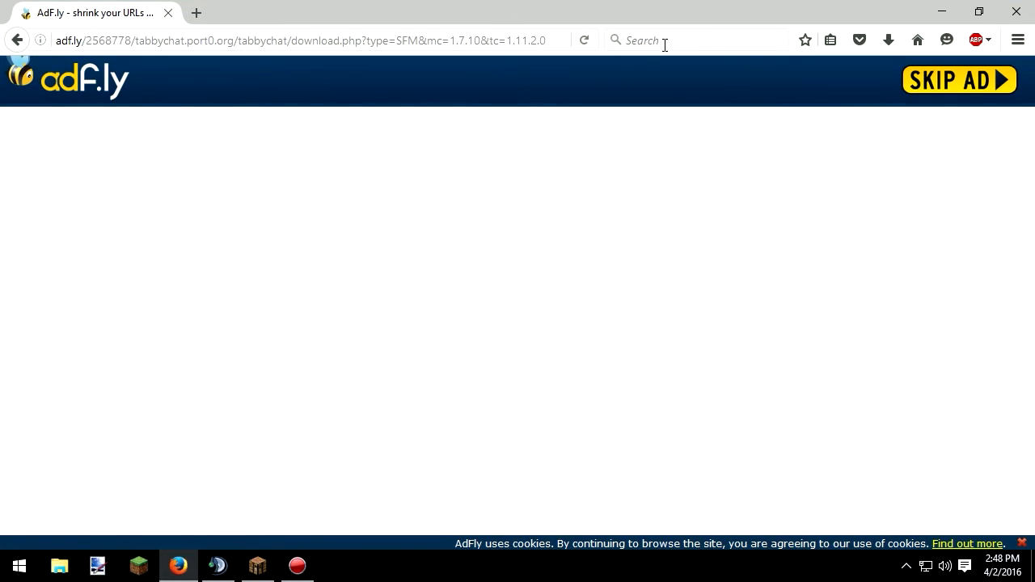
# Skip the adf.ly ad to reach the TabbyChat jar download, then dismiss the download prompt
pyautogui.click(888, 39)
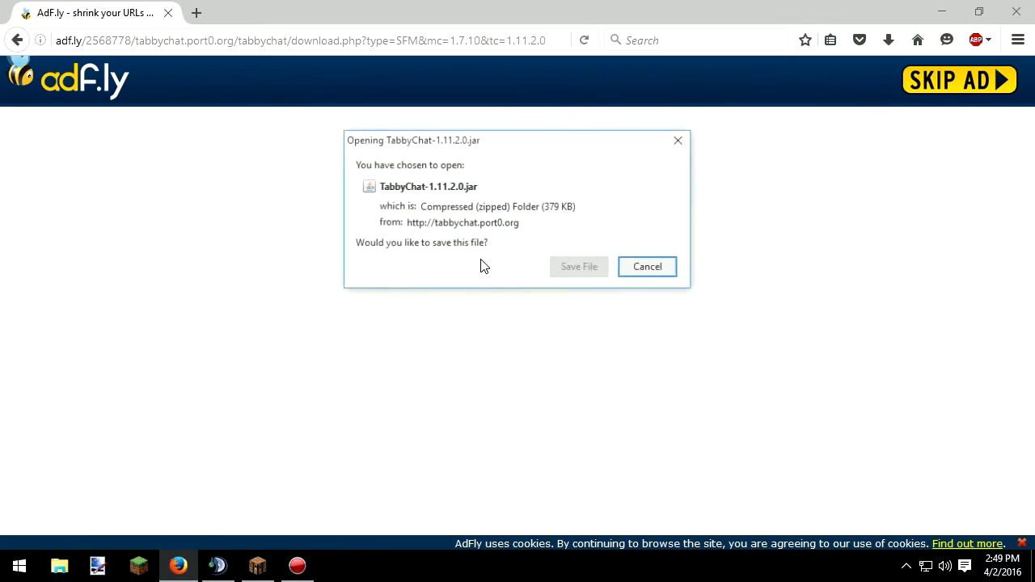
pyautogui.click(647, 266)
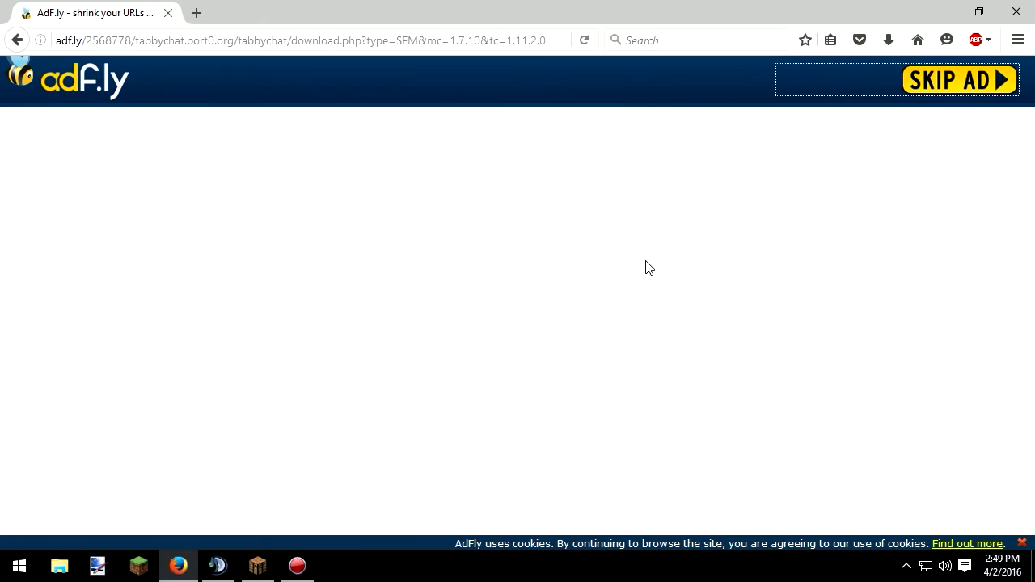
pyautogui.moveTo(941, 10)
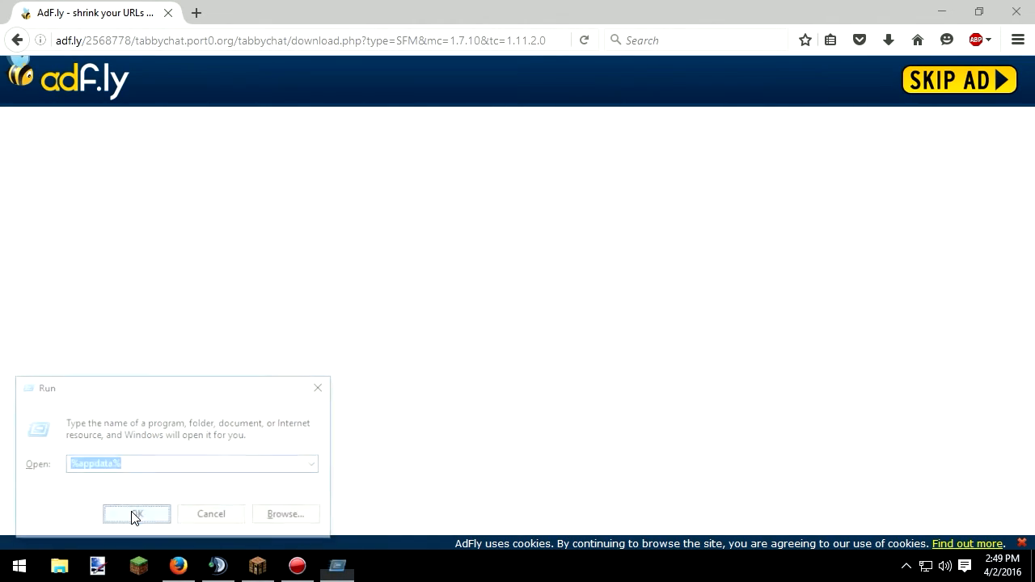
# Check that TabbyChat-1.11.2.0 sits in the .minecraft mods folder, then close Explorer
pyautogui.click(136, 515)
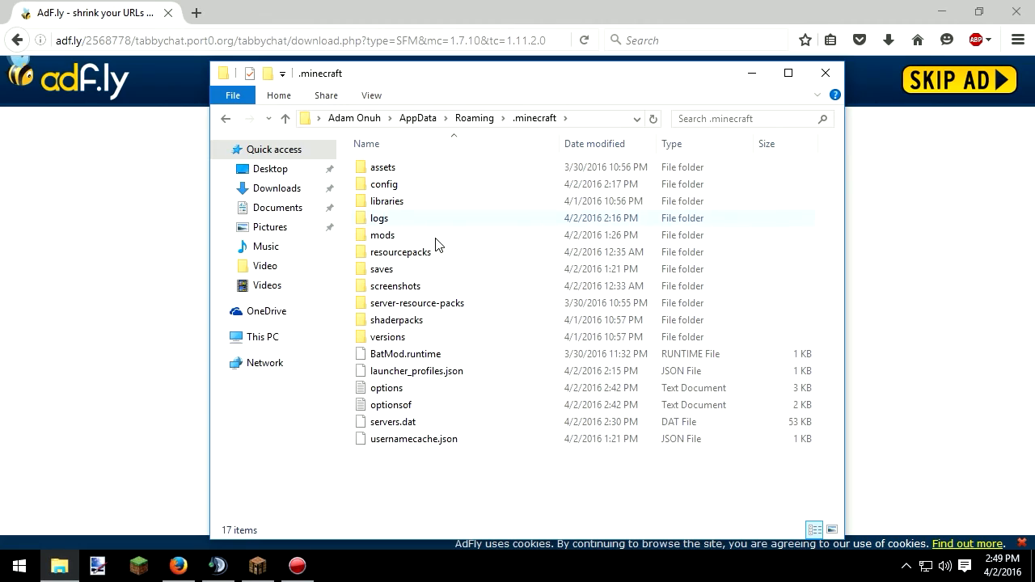
pyautogui.doubleClick(381, 235)
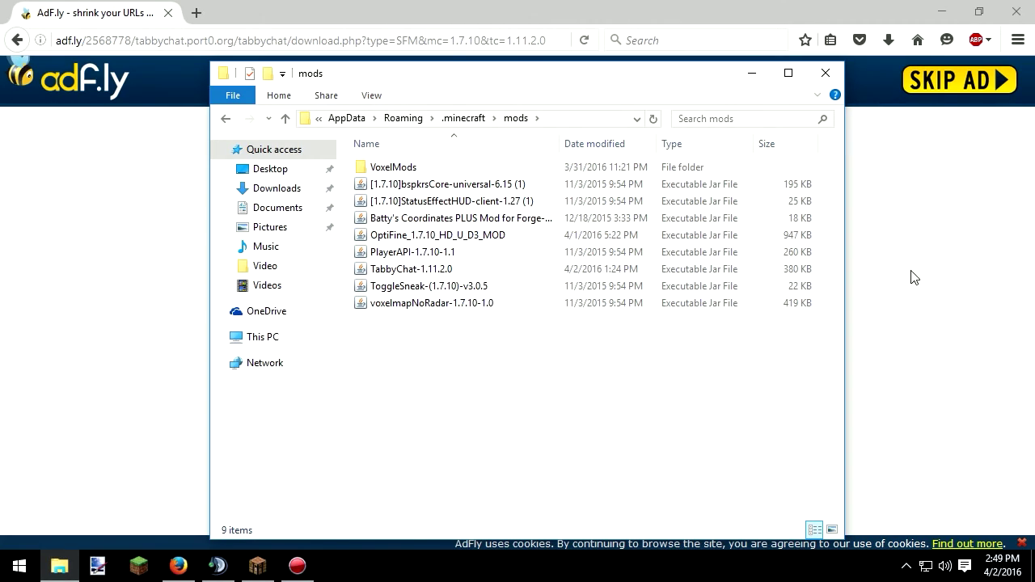
pyautogui.click(410, 269)
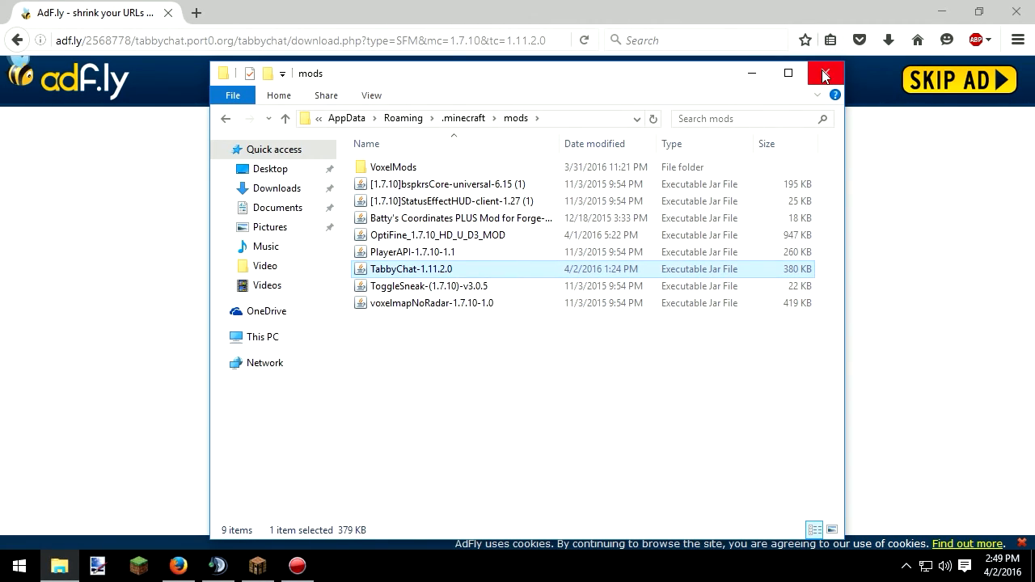
pyautogui.click(825, 72)
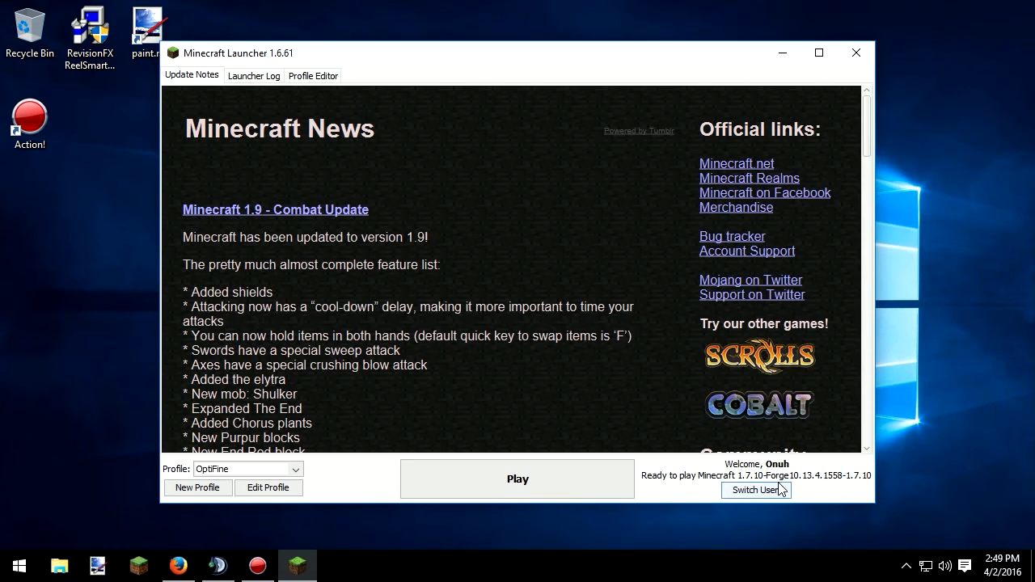
pyautogui.moveTo(845, 485)
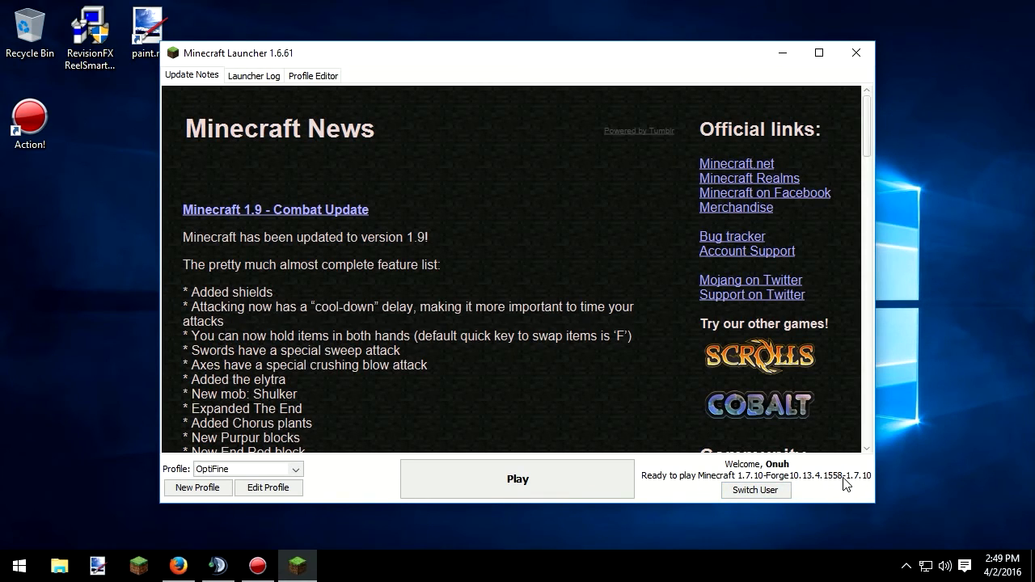
pyautogui.moveTo(773, 498)
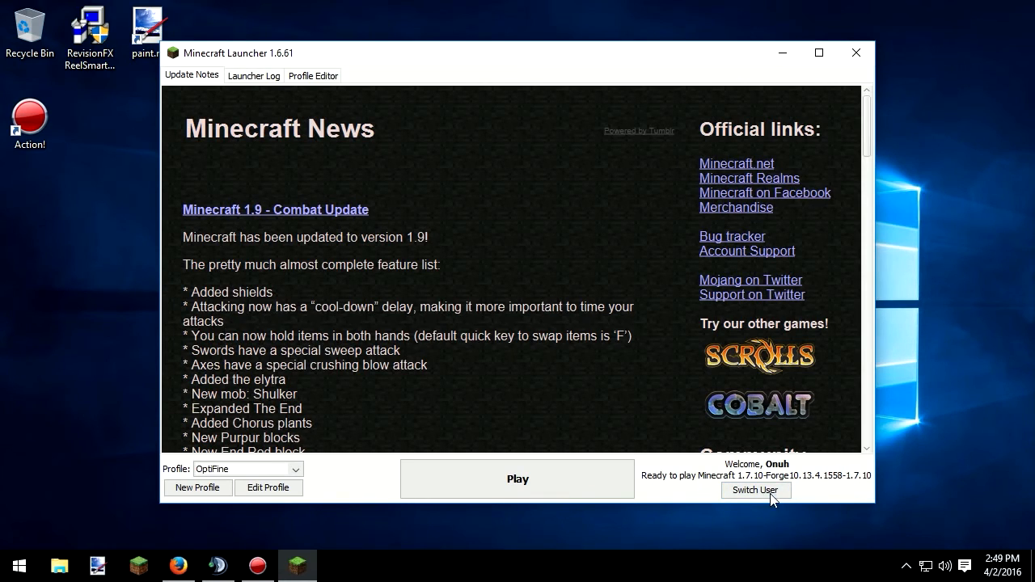
pyautogui.moveTo(653, 509)
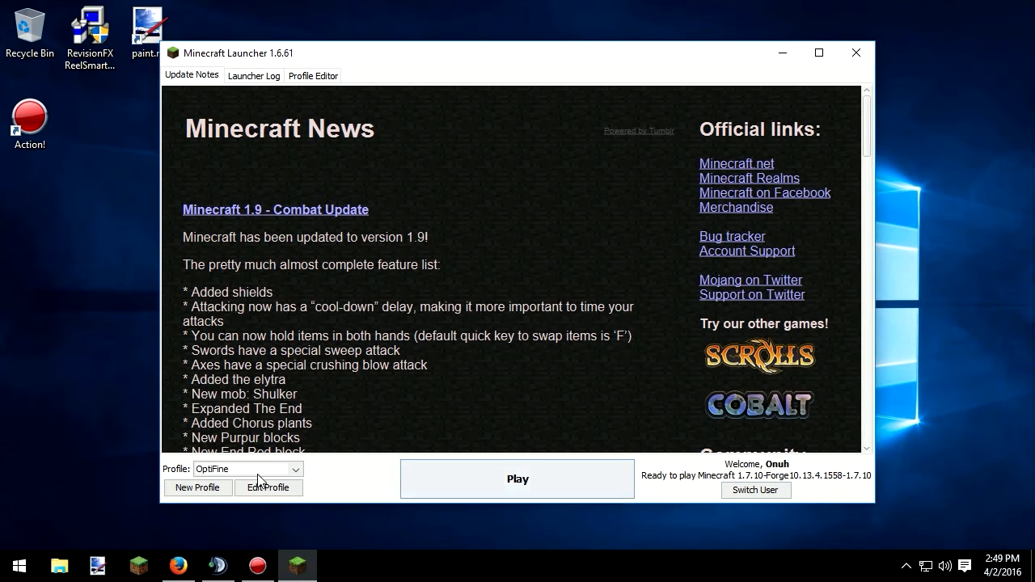
pyautogui.moveTo(317, 485)
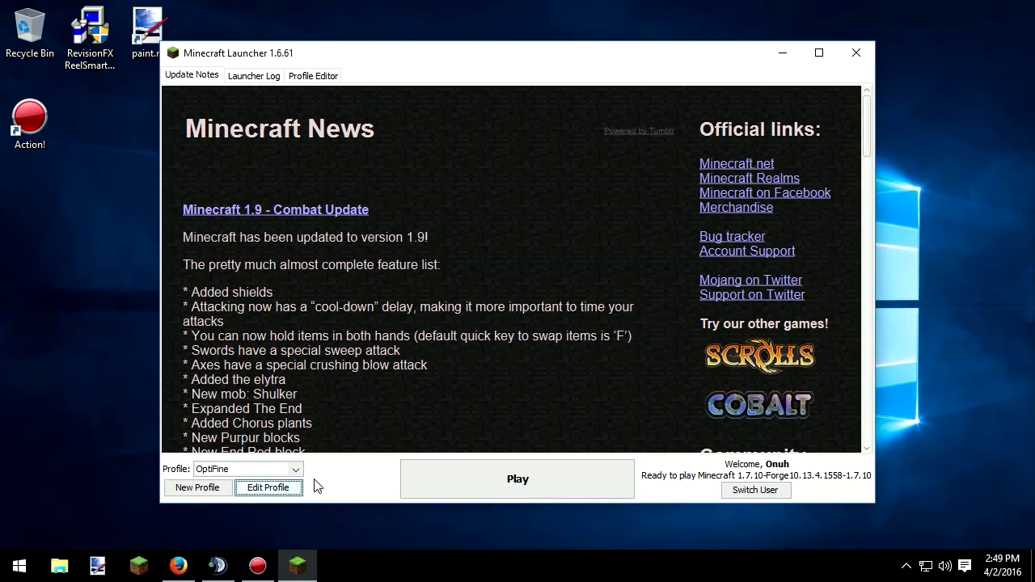
# Check the OptiFine profile's Forge 1.7.10 settings, then start the game with it
pyautogui.click(268, 487)
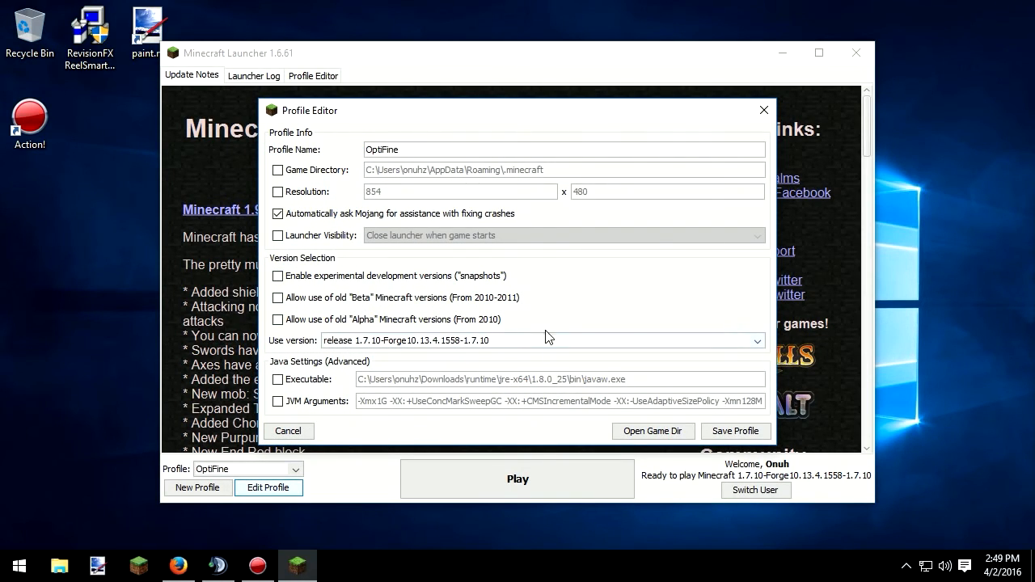
pyautogui.click(764, 110)
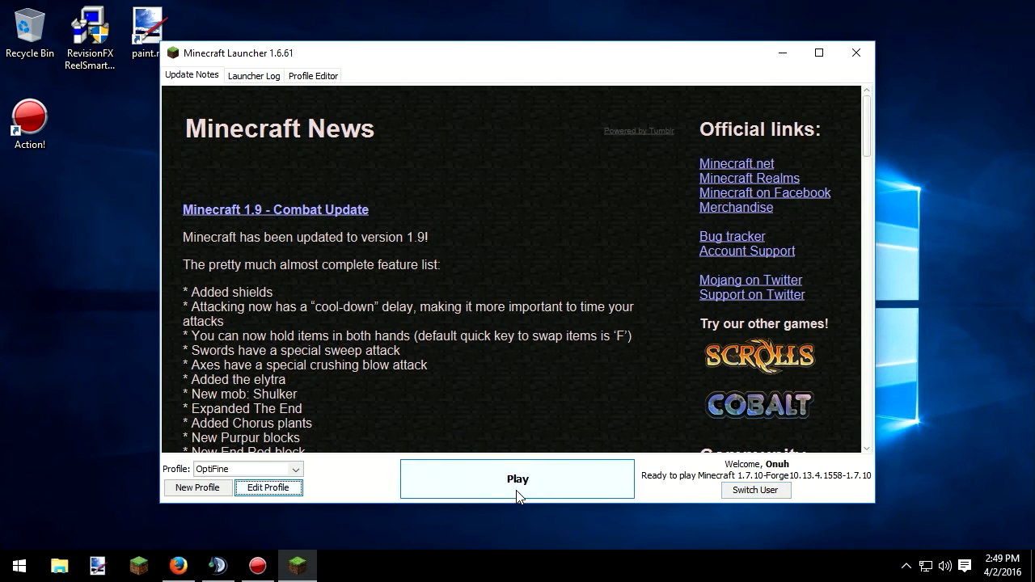
pyautogui.click(517, 479)
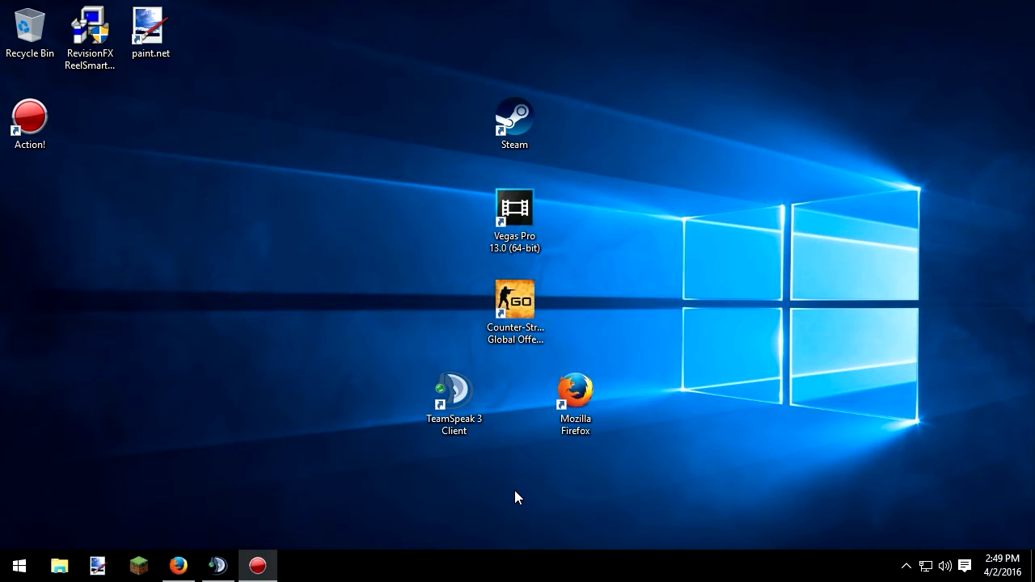
# Maximize the game and select TabbyChat 1.11.2.0 in the Forge mod list
pyautogui.click(137, 566)
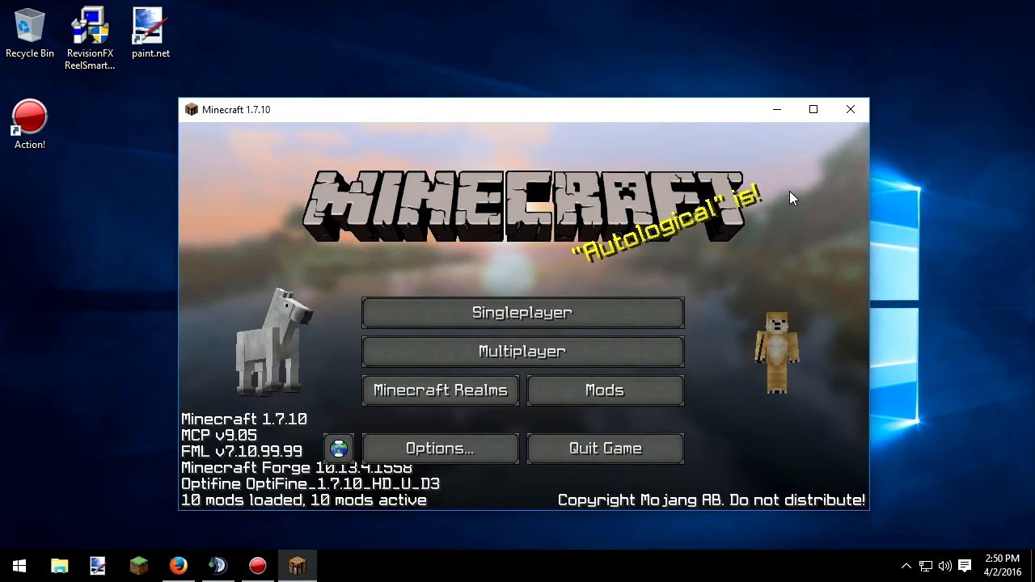
pyautogui.click(811, 110)
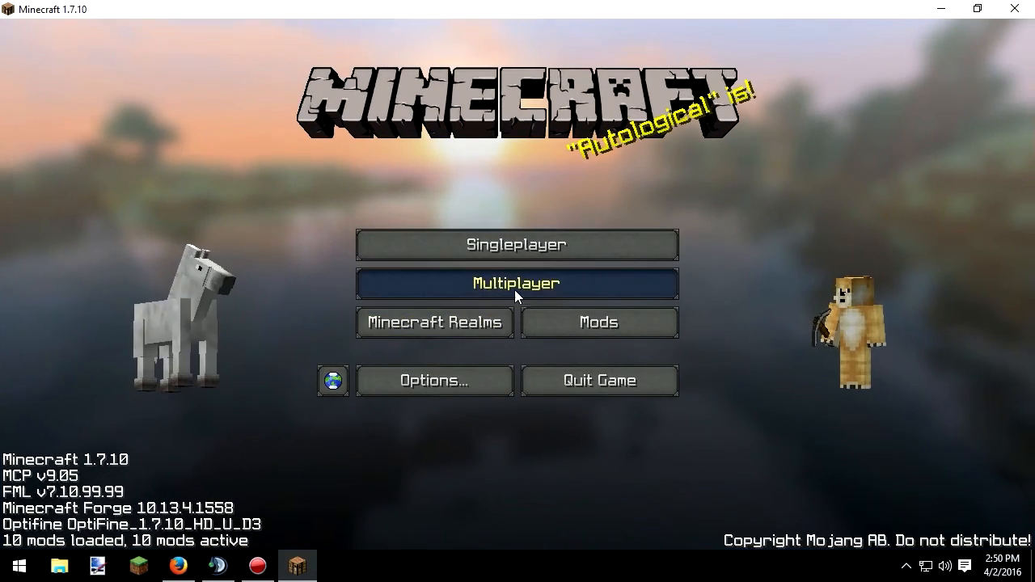
pyautogui.click(599, 322)
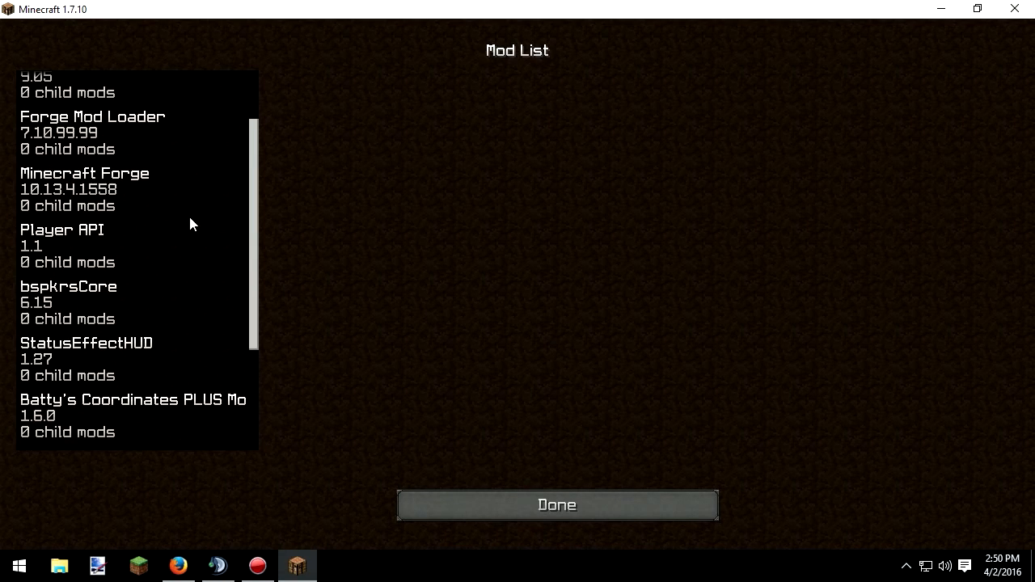
pyautogui.scroll(-3)
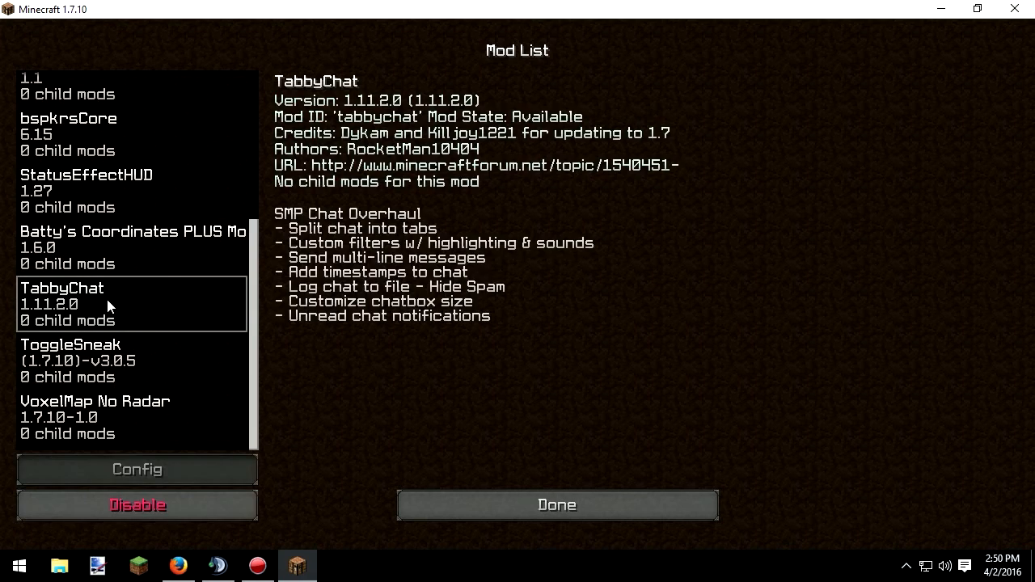
pyautogui.moveTo(623, 45)
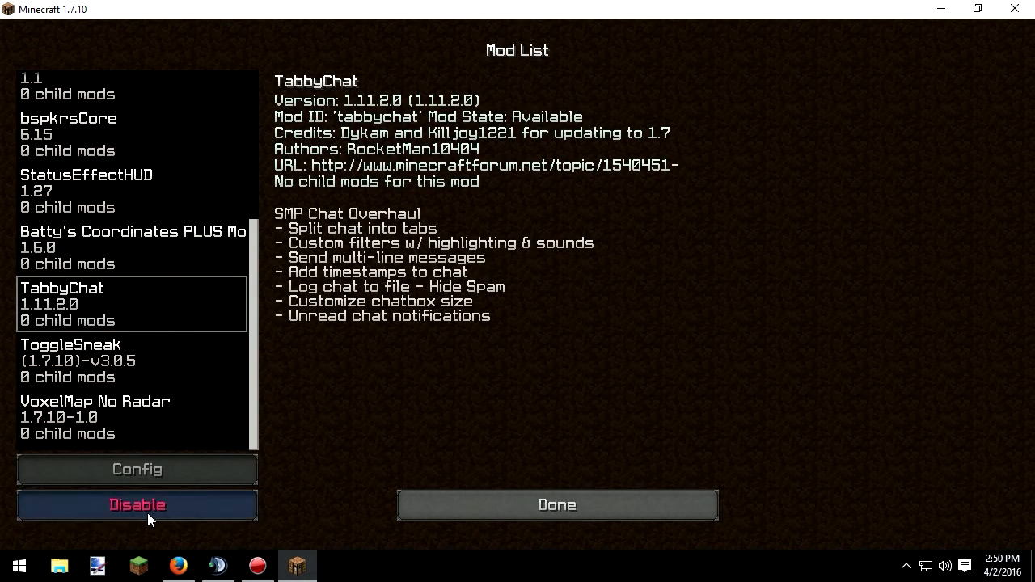
pyautogui.click(556, 505)
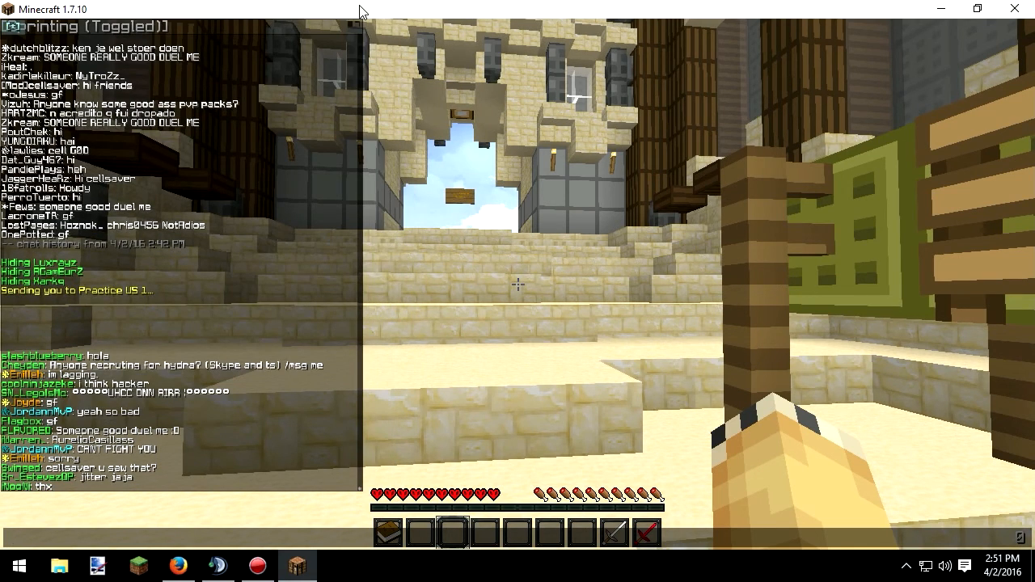
pyautogui.moveTo(521, 289)
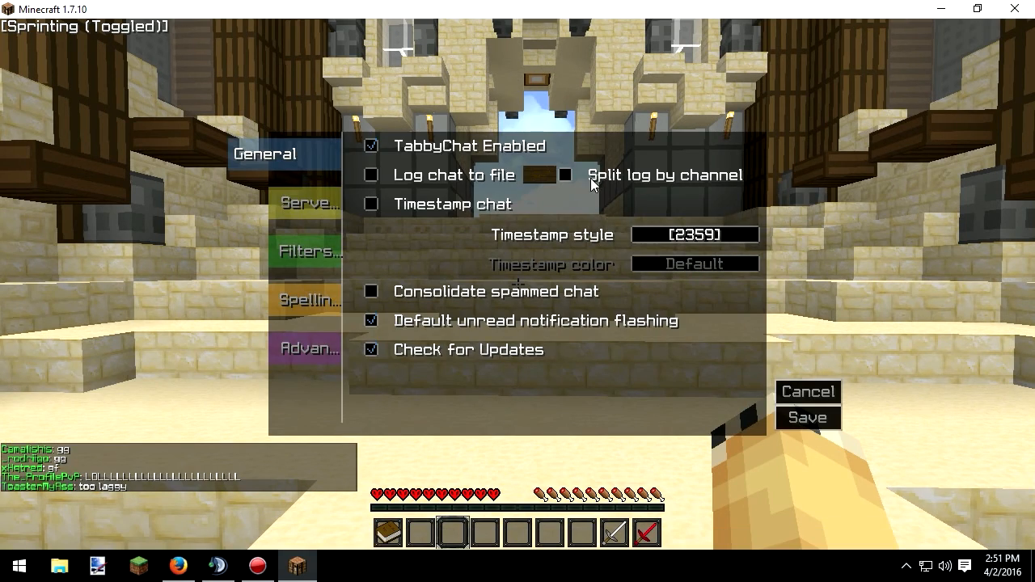
pyautogui.moveTo(429, 209)
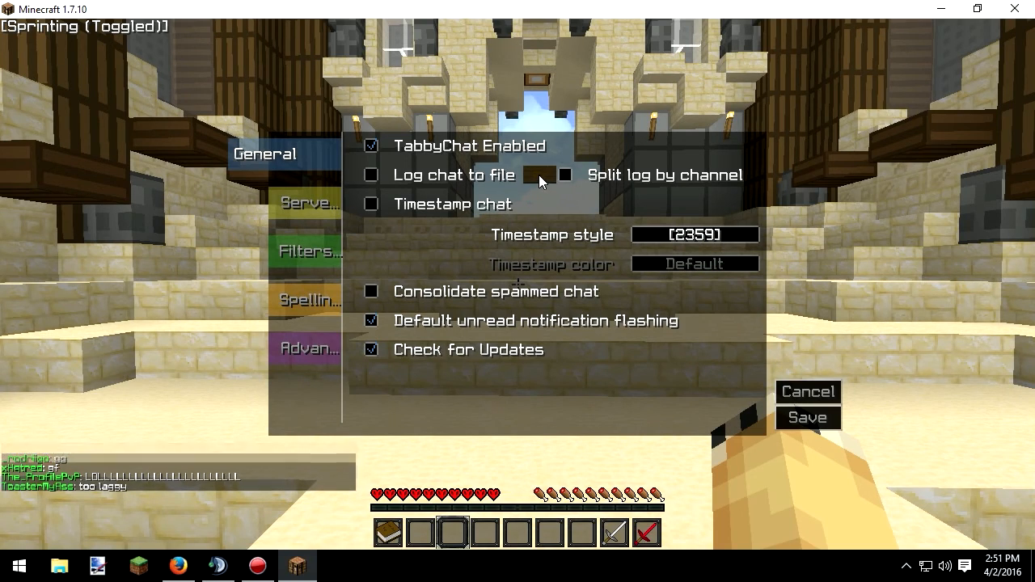
# Enable chat timestamps in 12-hour style and start cycling their colour off Default
pyautogui.click(372, 204)
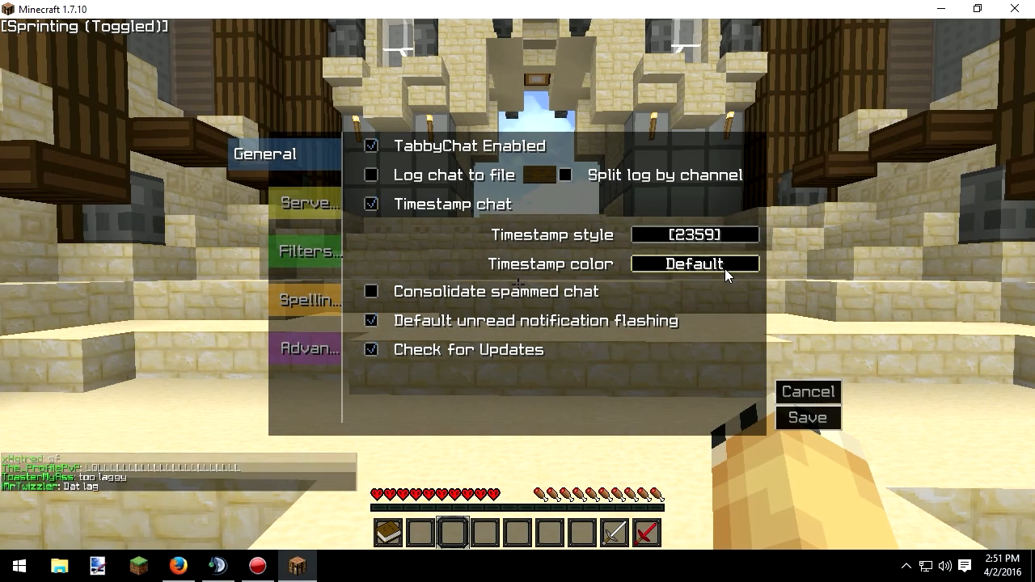
pyautogui.click(694, 264)
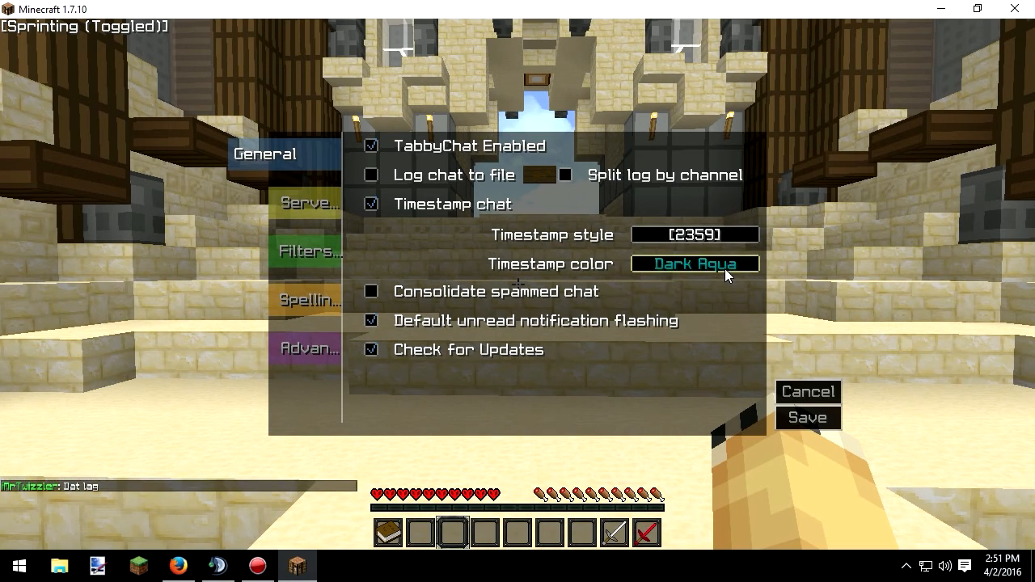
pyautogui.click(694, 263)
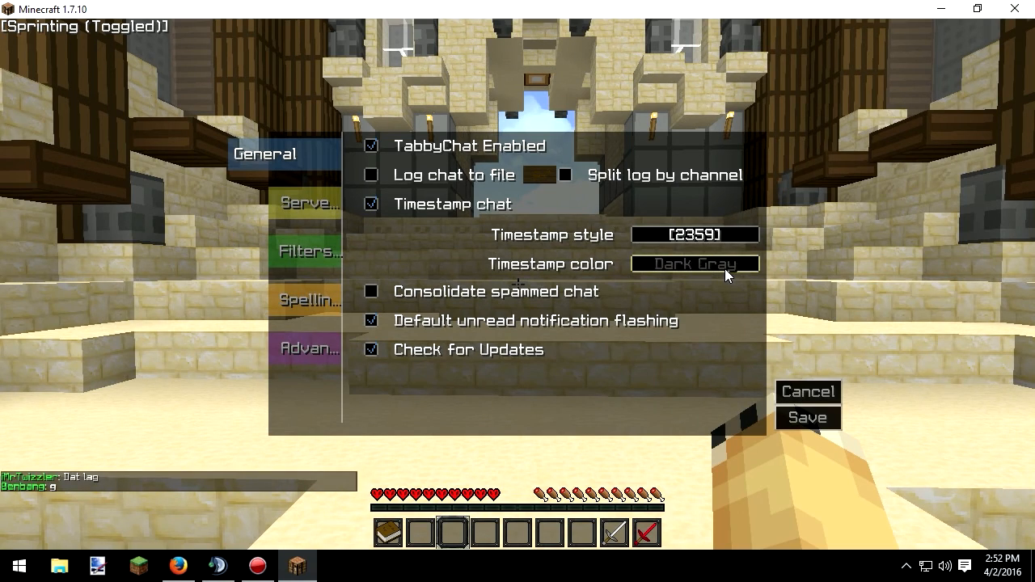
pyautogui.click(693, 235)
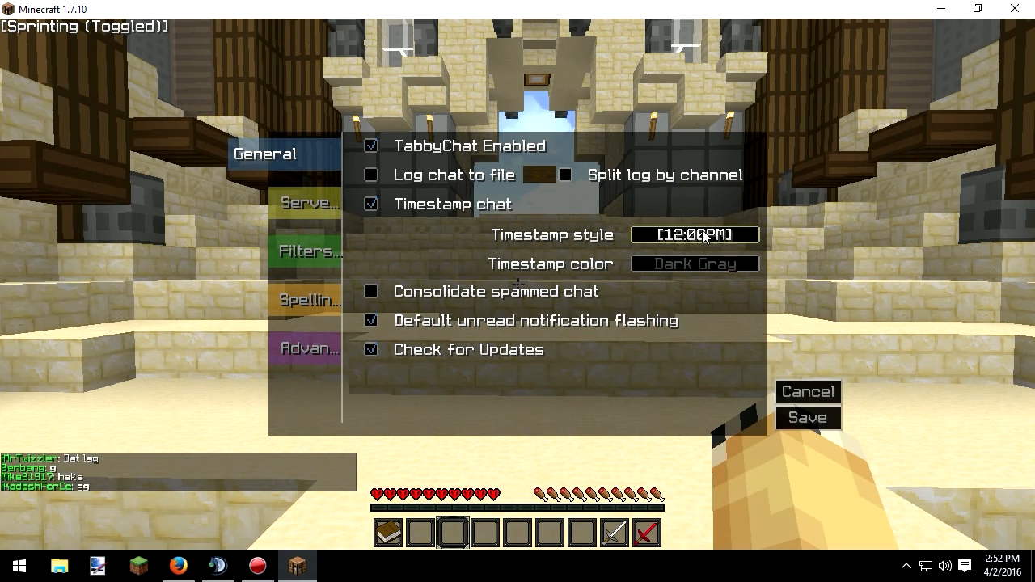
pyautogui.moveTo(763, 407)
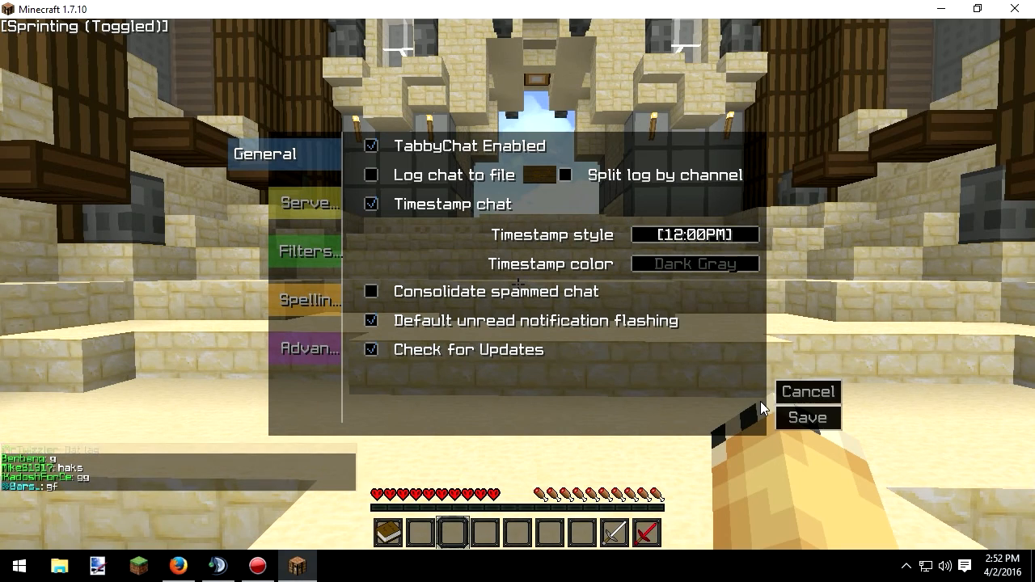
pyautogui.moveTo(722, 281)
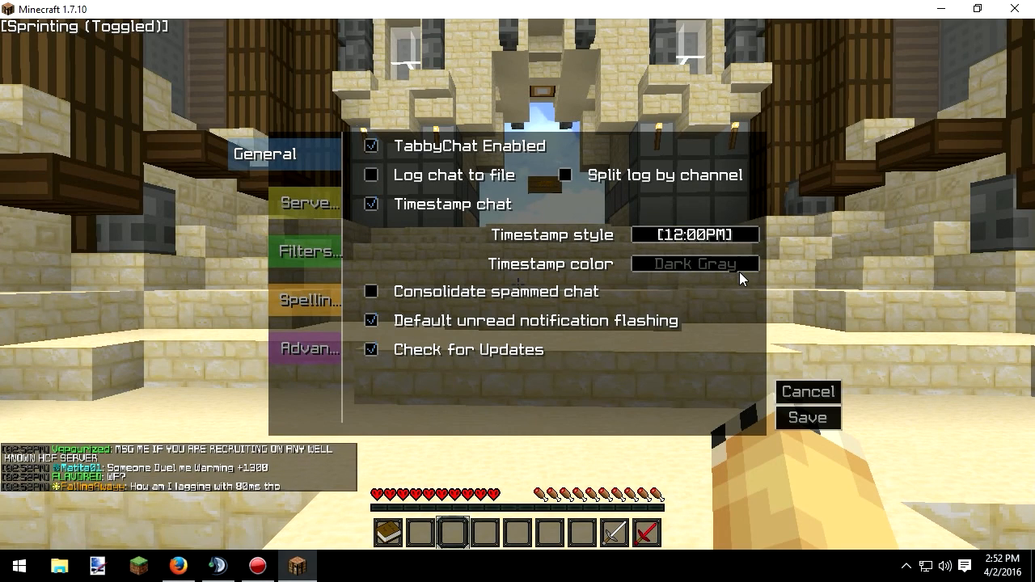
# Cycle the timestamp colour through Indigo, White, Dark Green, Purple, Gray until Gold
pyautogui.click(694, 263)
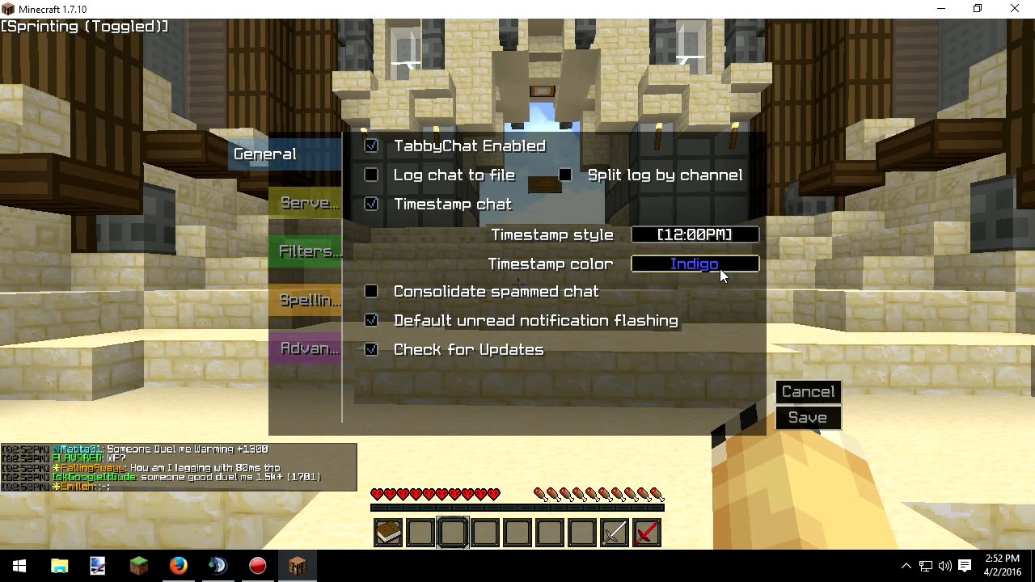
pyautogui.click(693, 264)
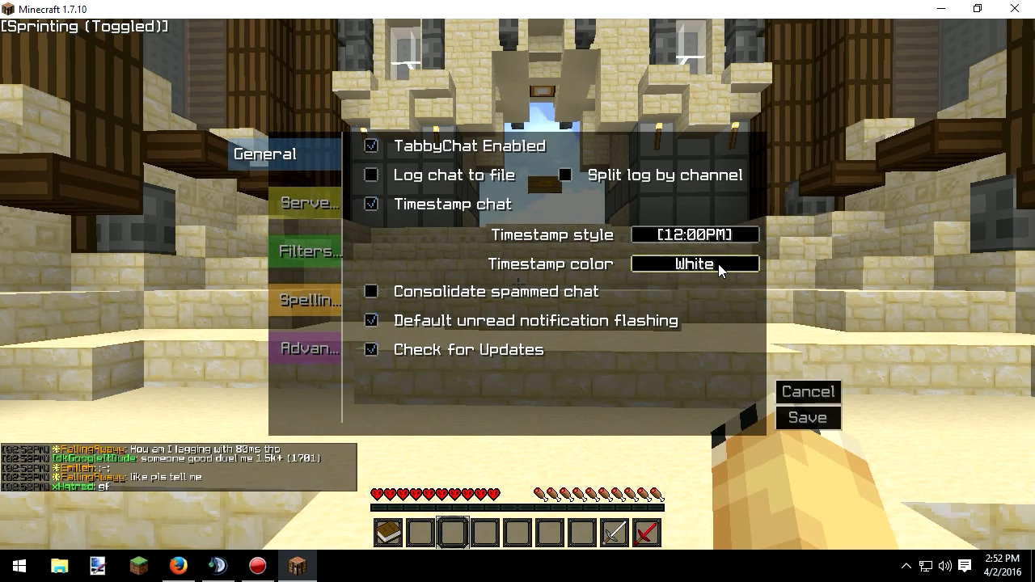
pyautogui.click(694, 264)
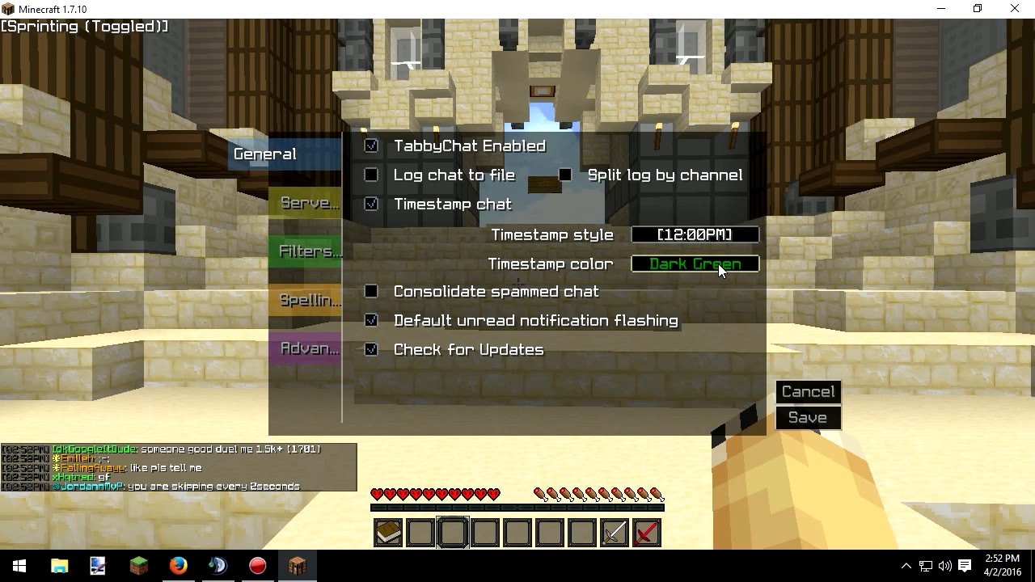
pyautogui.click(692, 263)
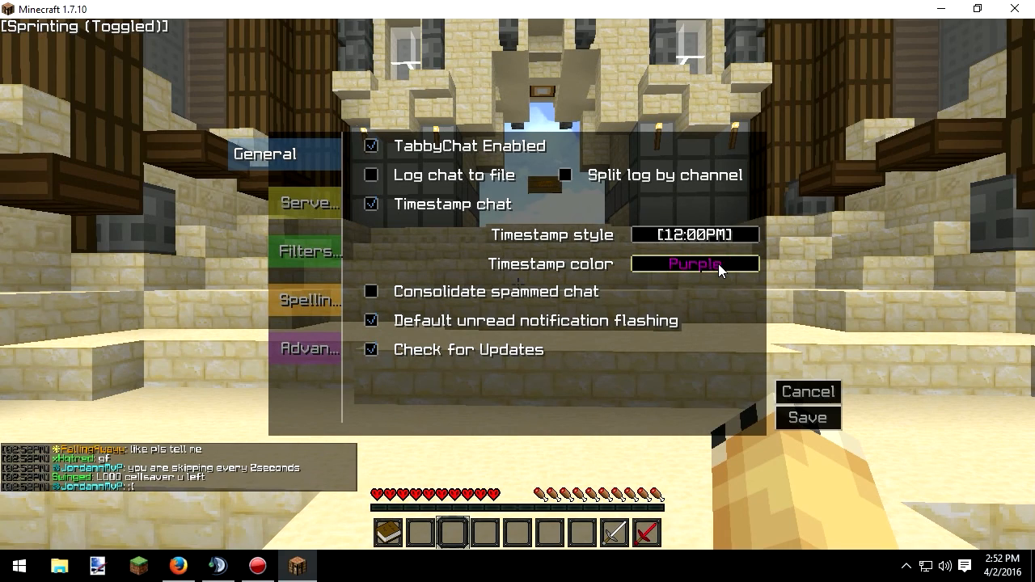
pyautogui.click(694, 263)
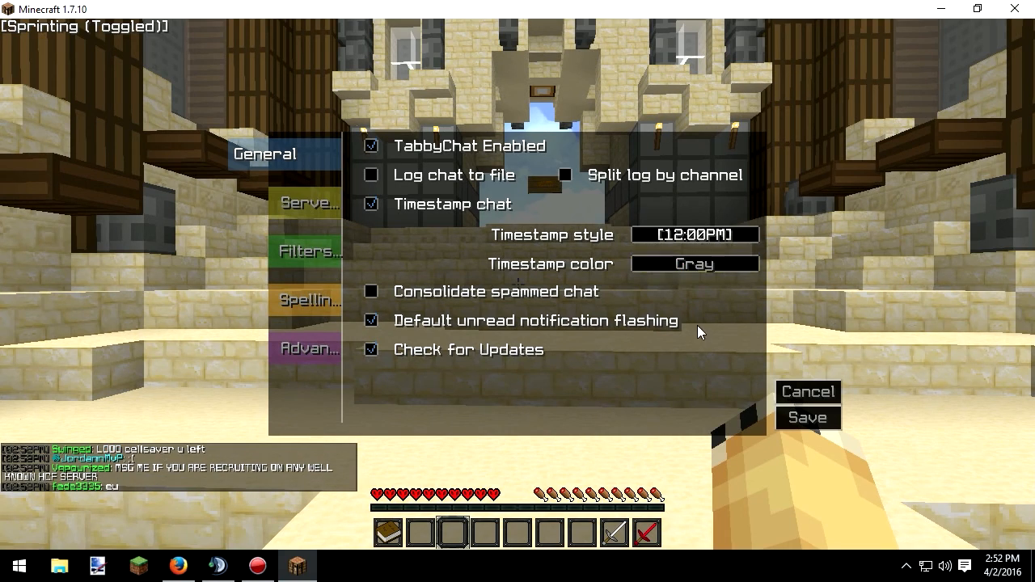
pyautogui.click(694, 264)
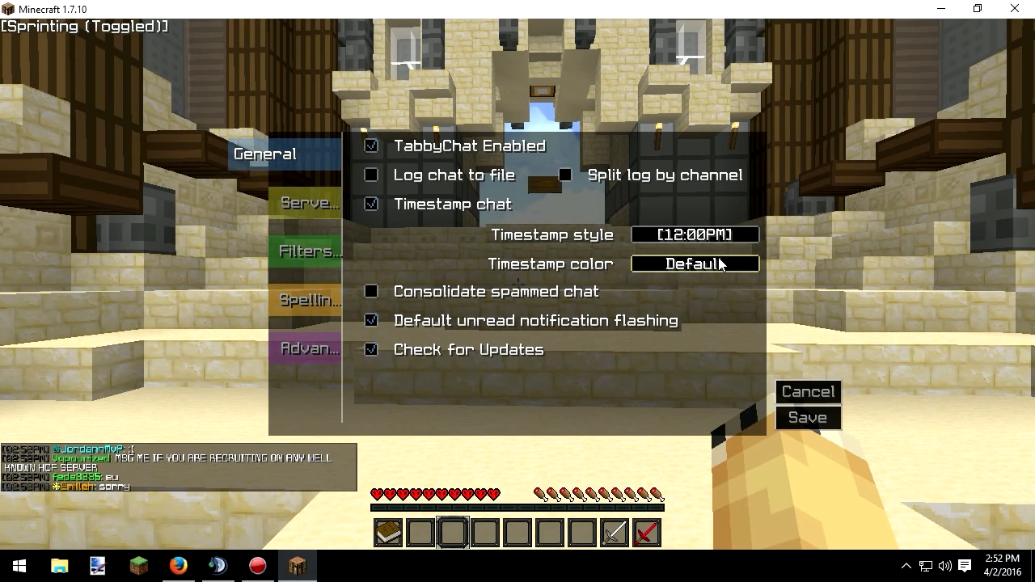
pyautogui.click(694, 264)
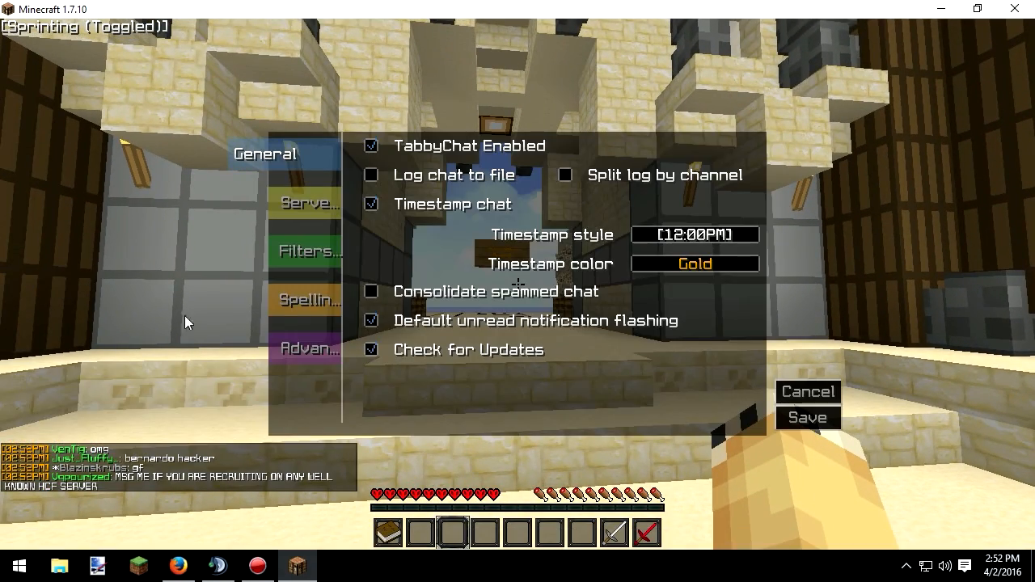
# In the Server settings, cycle the chat-channel delimiters to Braces
pyautogui.click(307, 203)
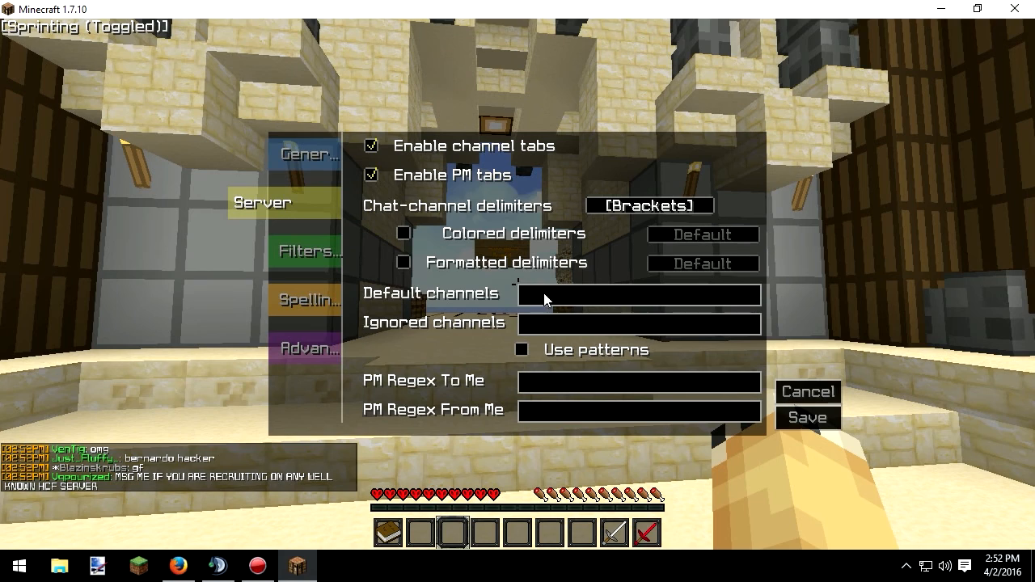
pyautogui.moveTo(673, 197)
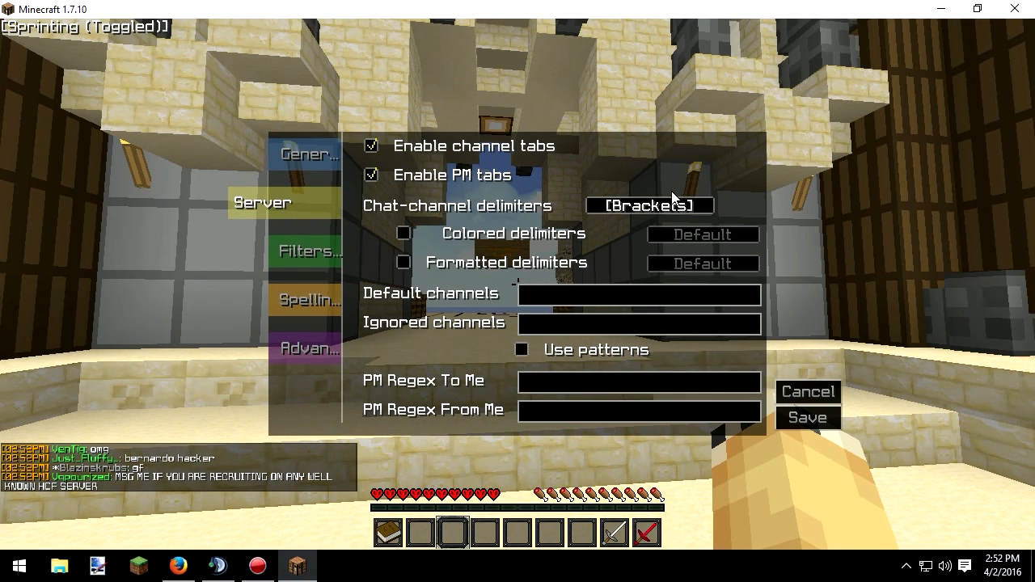
pyautogui.click(650, 203)
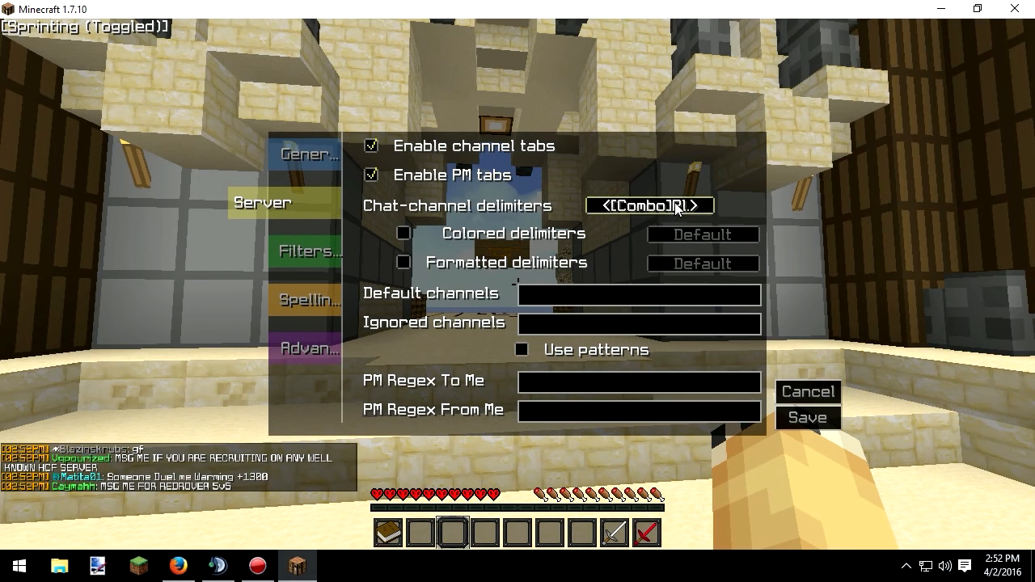
pyautogui.click(650, 206)
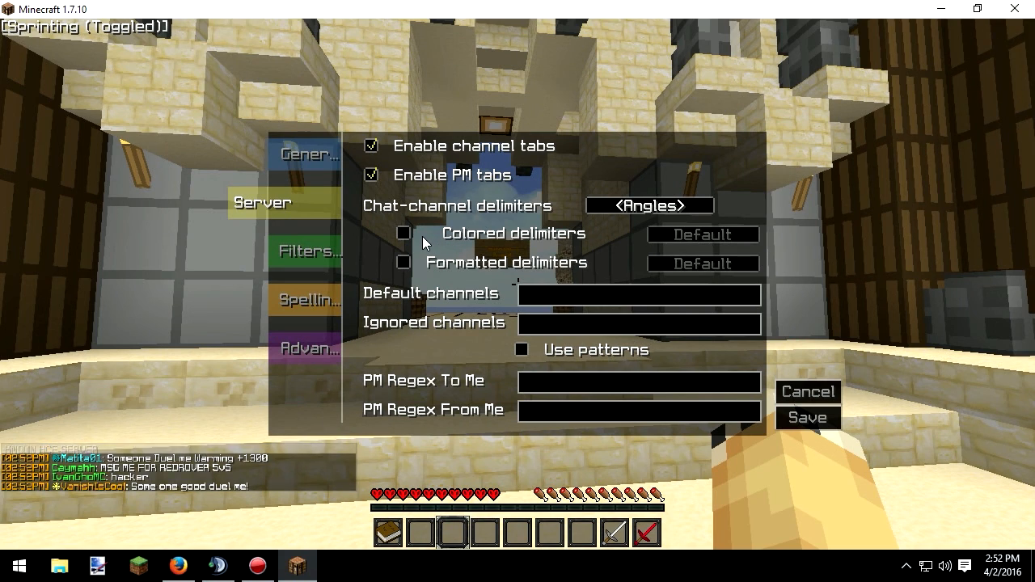
pyautogui.click(649, 203)
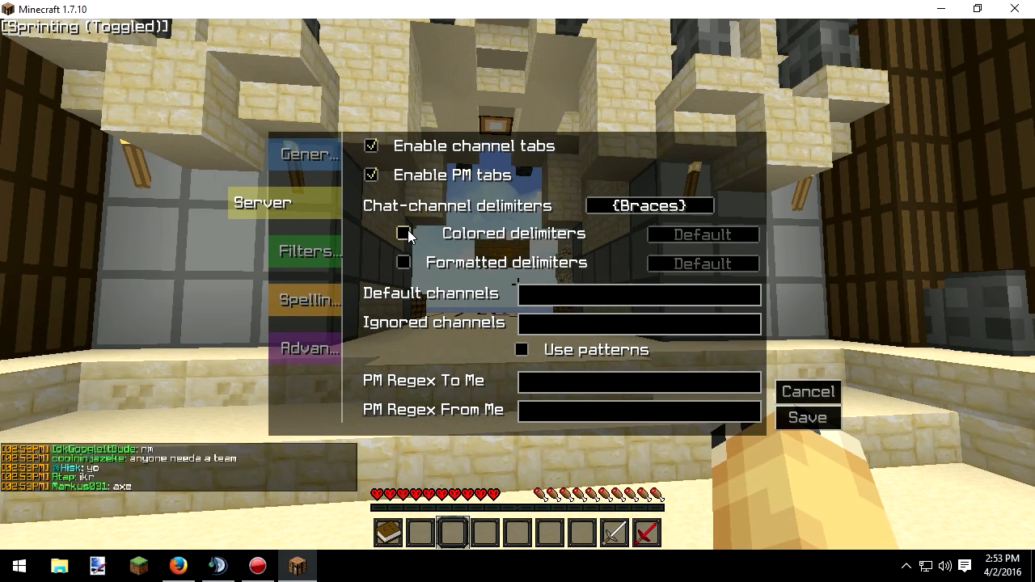
# Enter 'Hide' as the default channel and confirm it
pyautogui.click(639, 294)
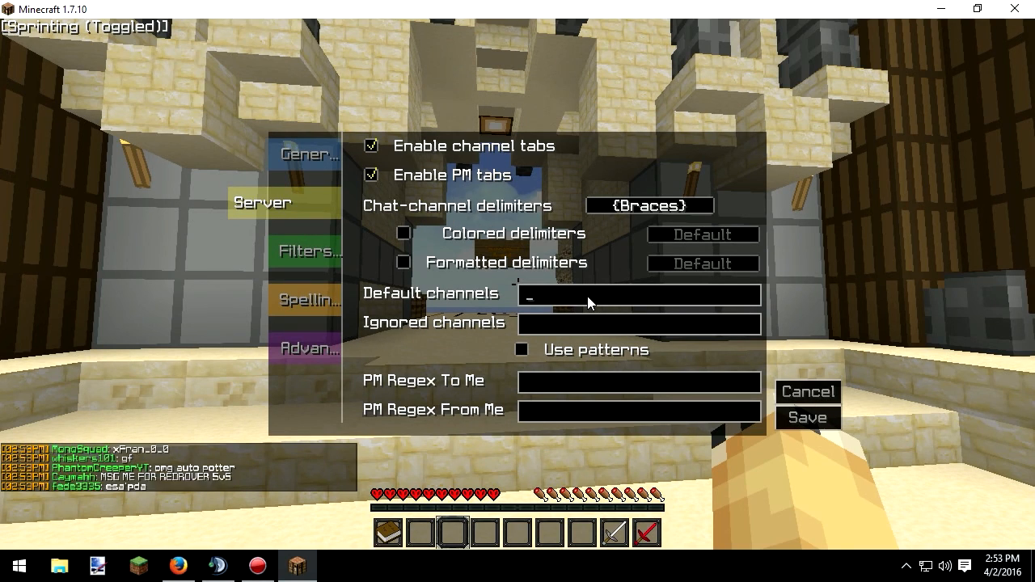
pyautogui.write('Hide')
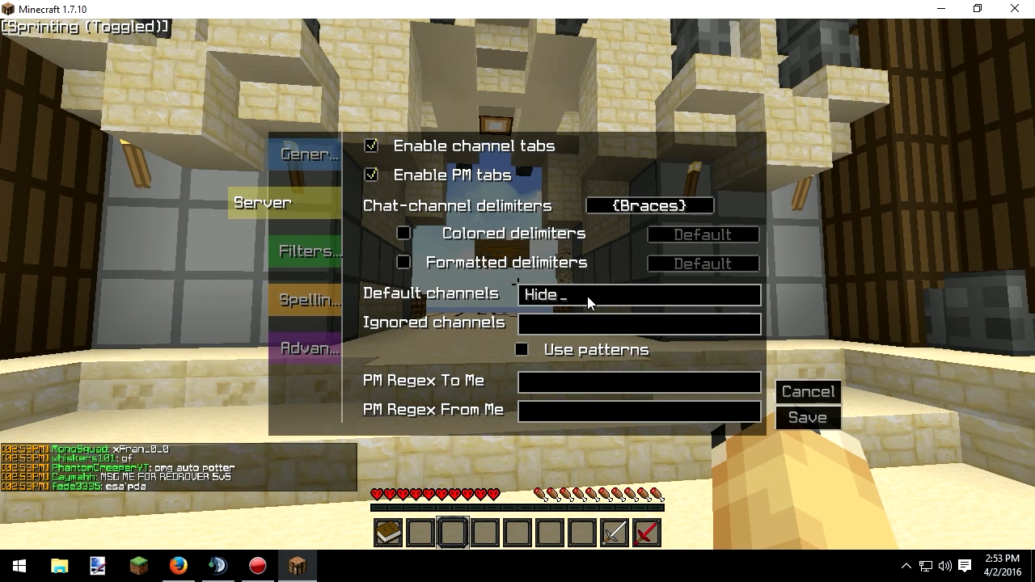
pyautogui.click(808, 391)
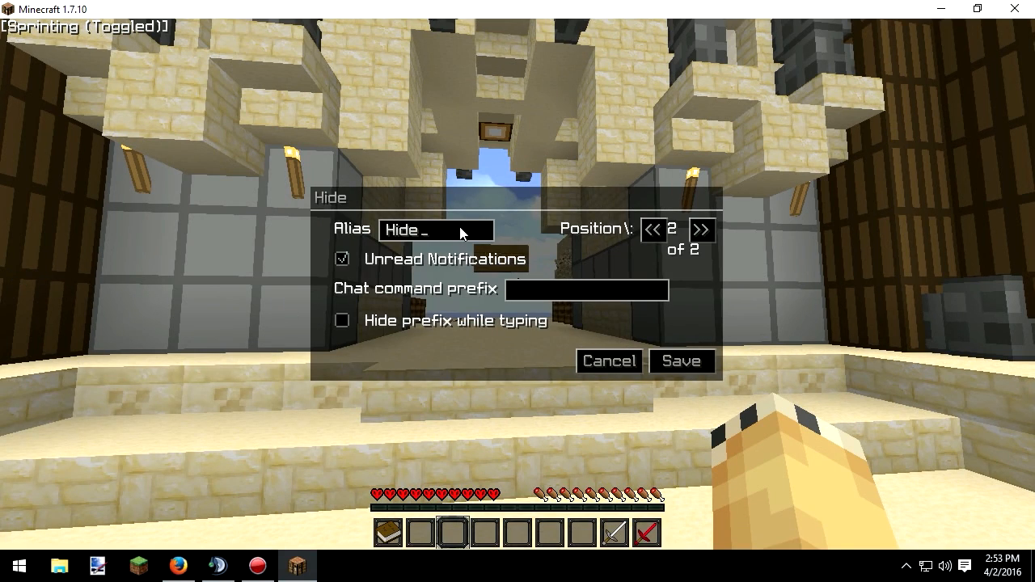
# Save the Hide channel settings and return to TabbyChat settings via the game menu
pyautogui.click(608, 360)
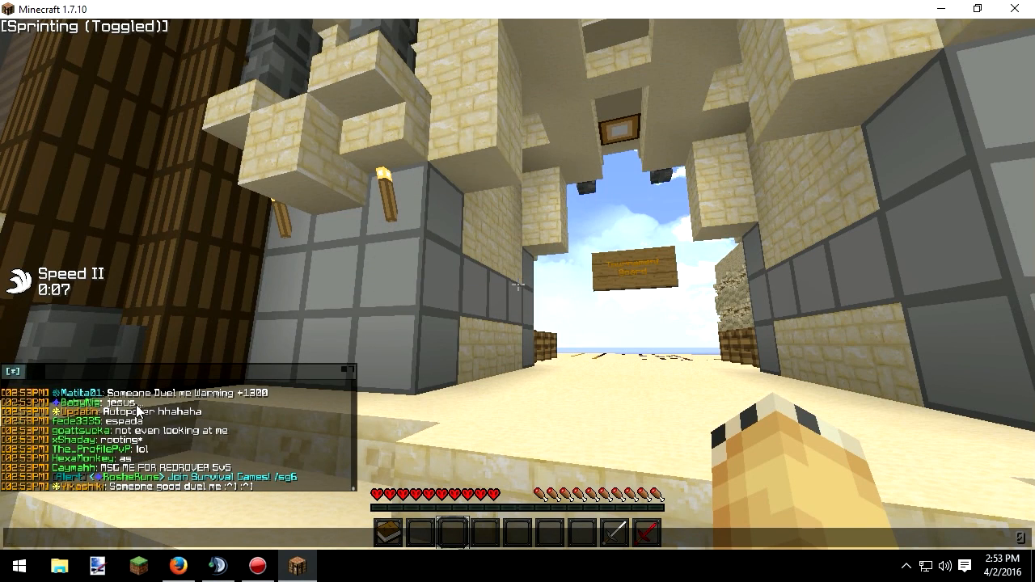
pyautogui.press('Escape')
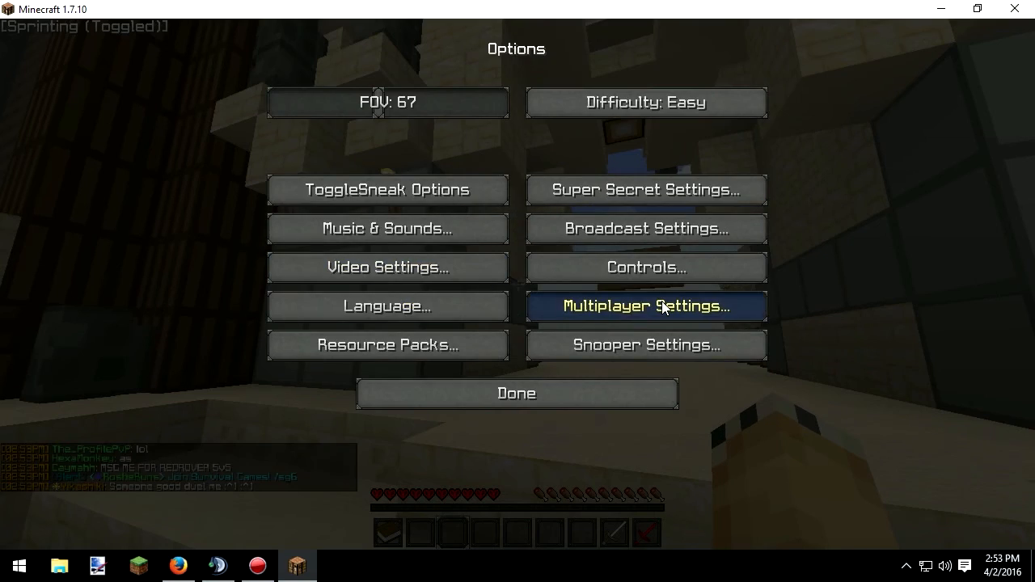
pyautogui.click(516, 392)
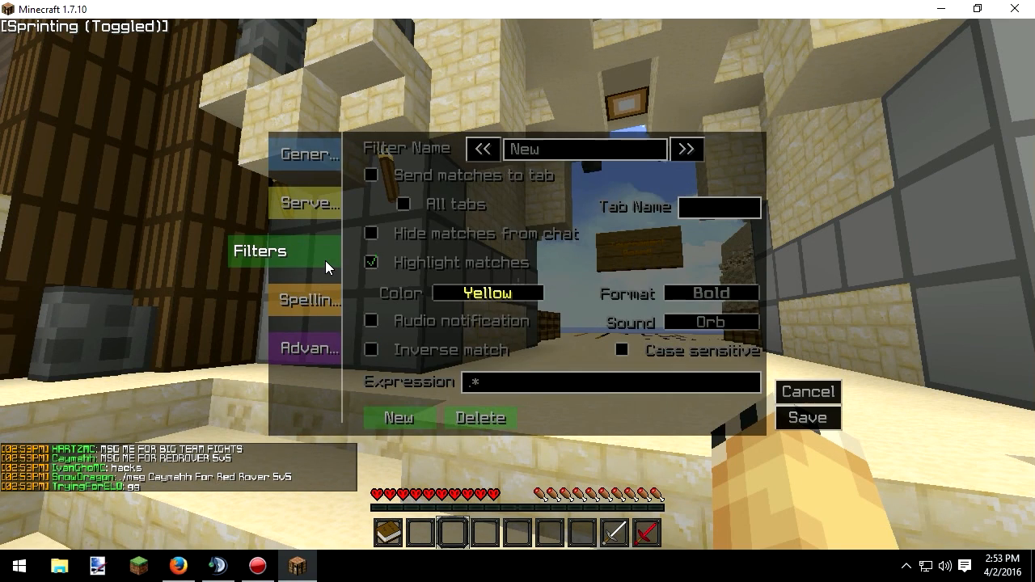
pyautogui.moveTo(307, 299)
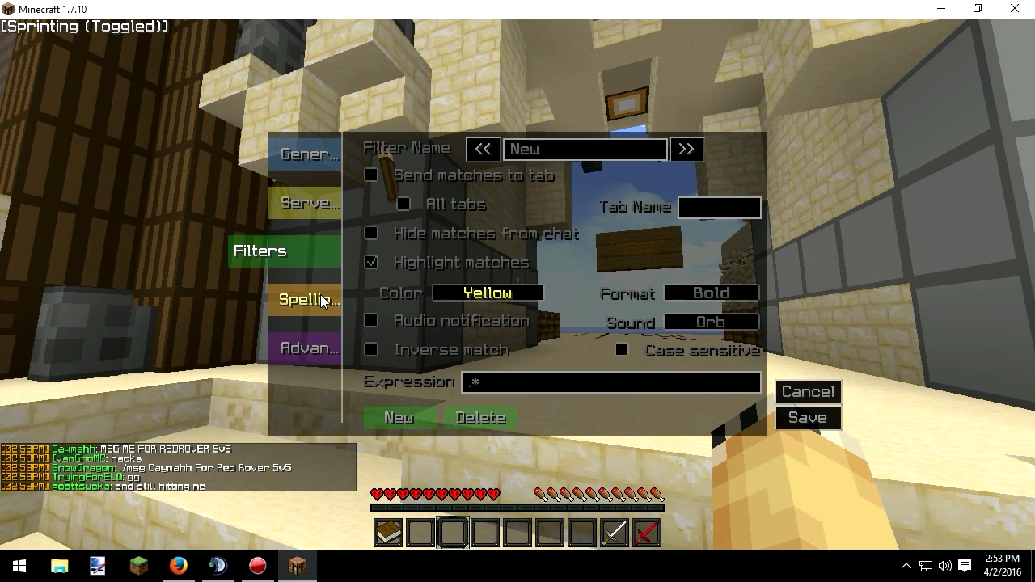
pyautogui.moveTo(658, 246)
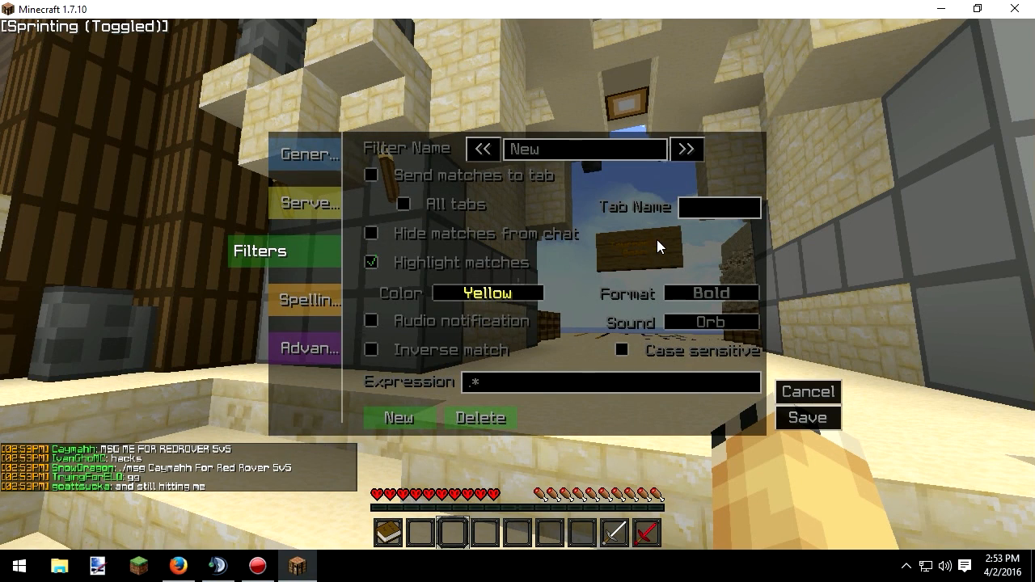
# In Advanced settings, set unfocused chat height to 55% and nudge the chat fade time
pyautogui.click(304, 203)
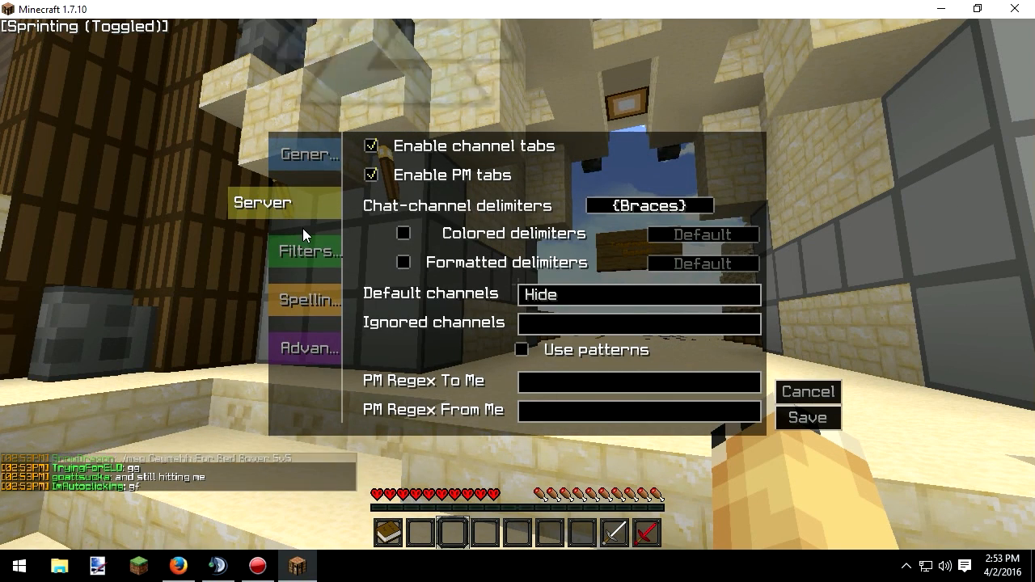
pyautogui.click(305, 348)
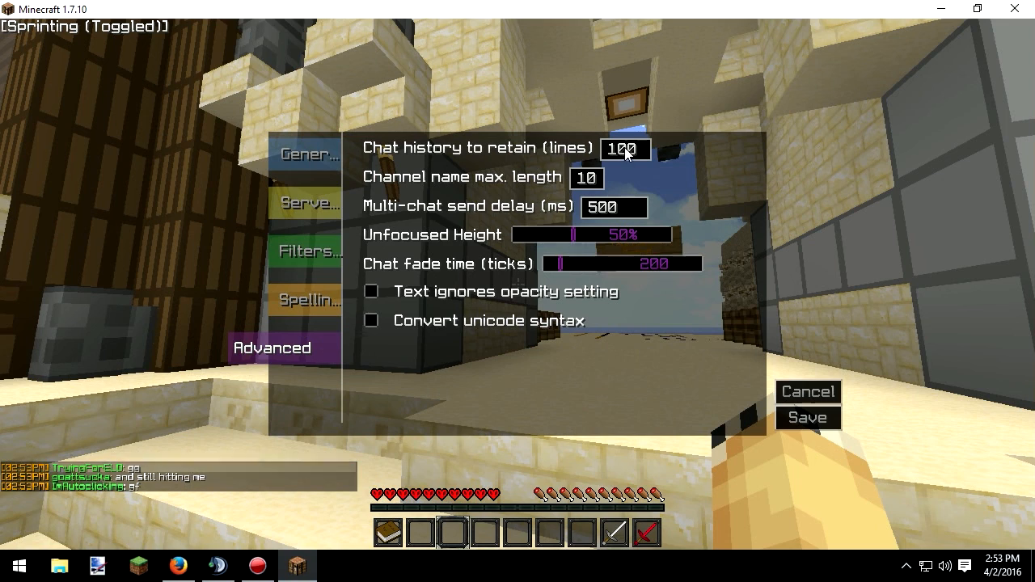
pyautogui.moveTo(590, 234)
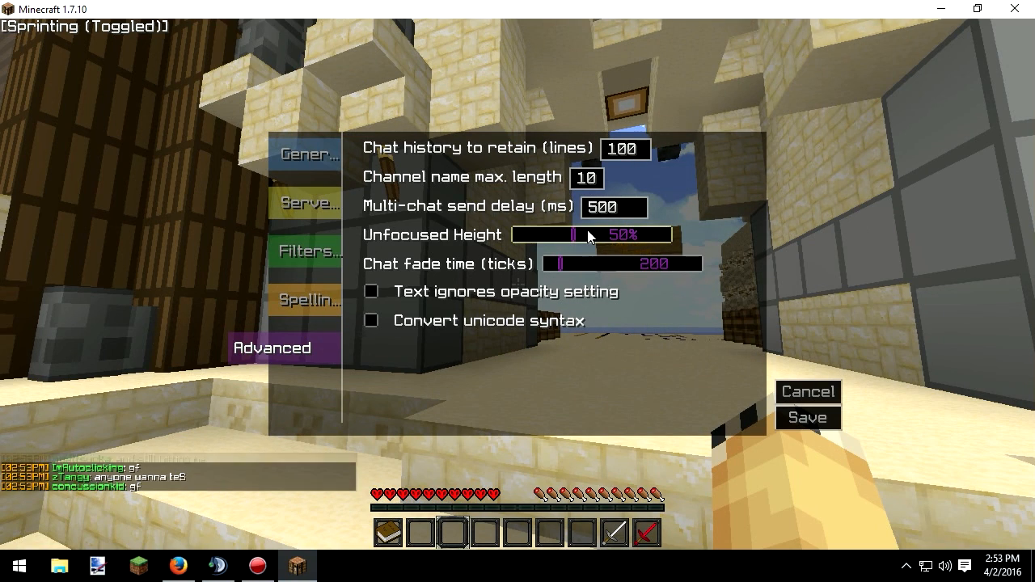
pyautogui.moveTo(572, 234); pyautogui.dragTo(605, 235)
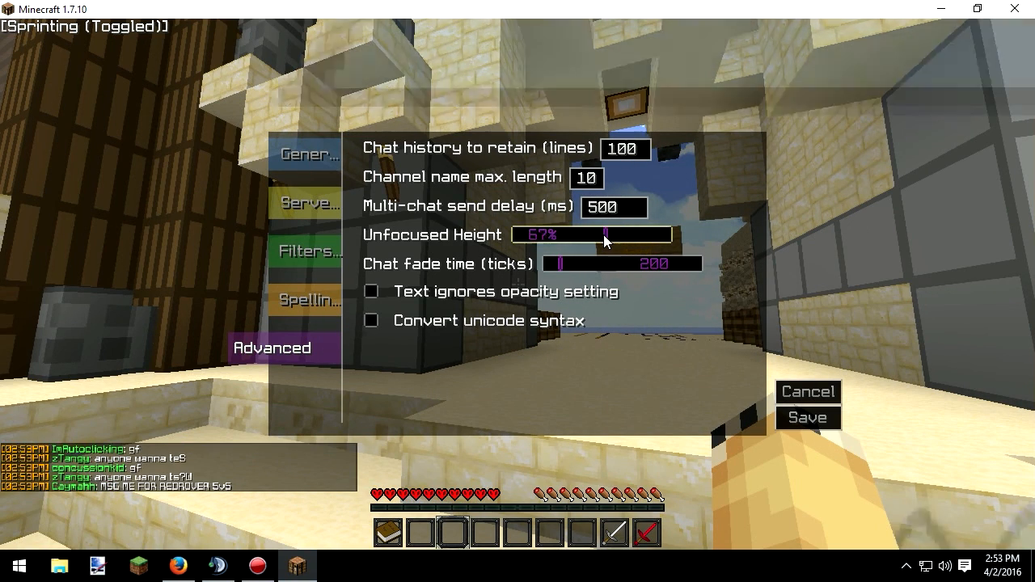
pyautogui.moveTo(602, 234); pyautogui.dragTo(553, 235)
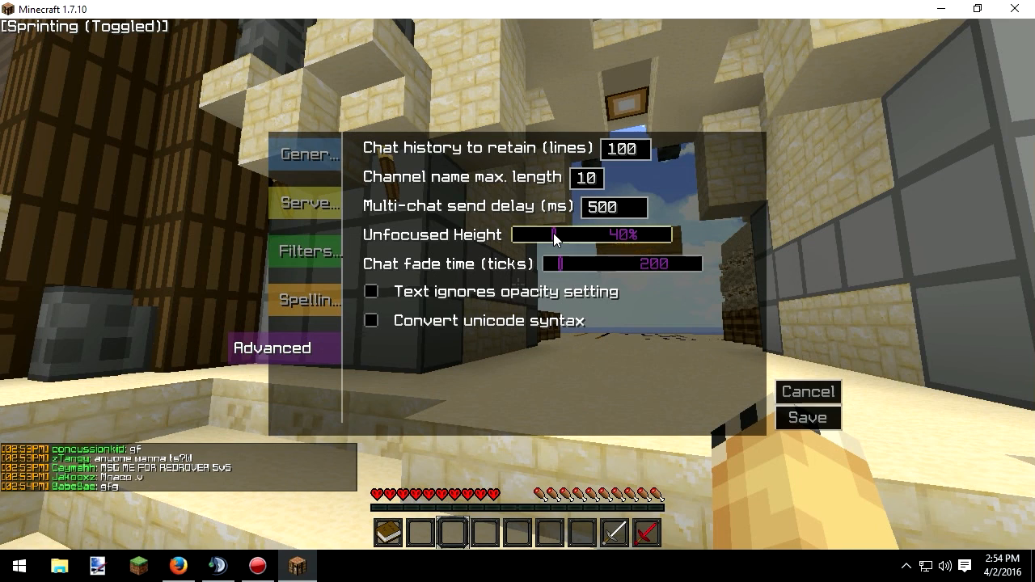
pyautogui.moveTo(553, 235); pyautogui.dragTo(590, 235)
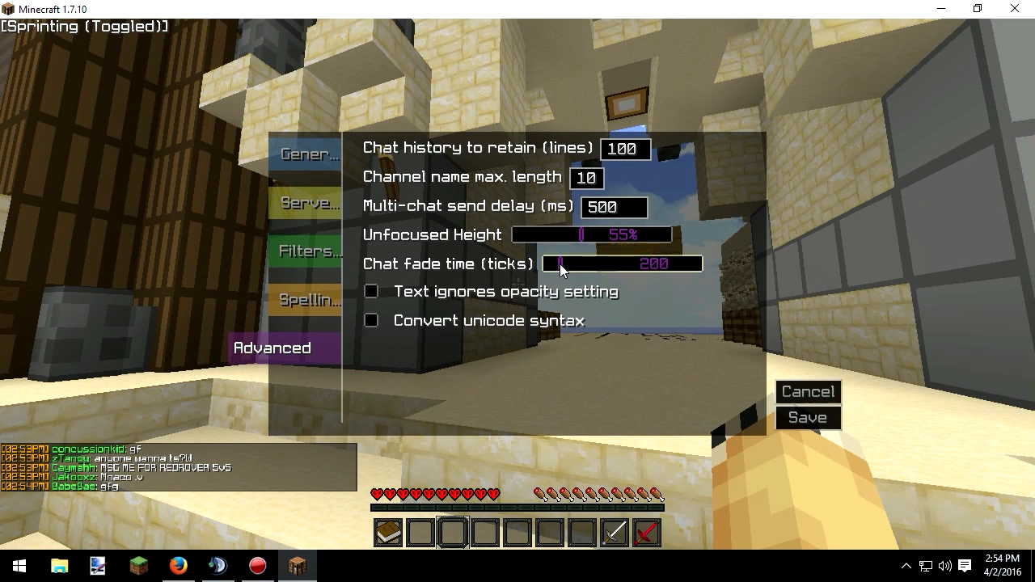
pyautogui.moveTo(561, 264); pyautogui.dragTo(574, 263)
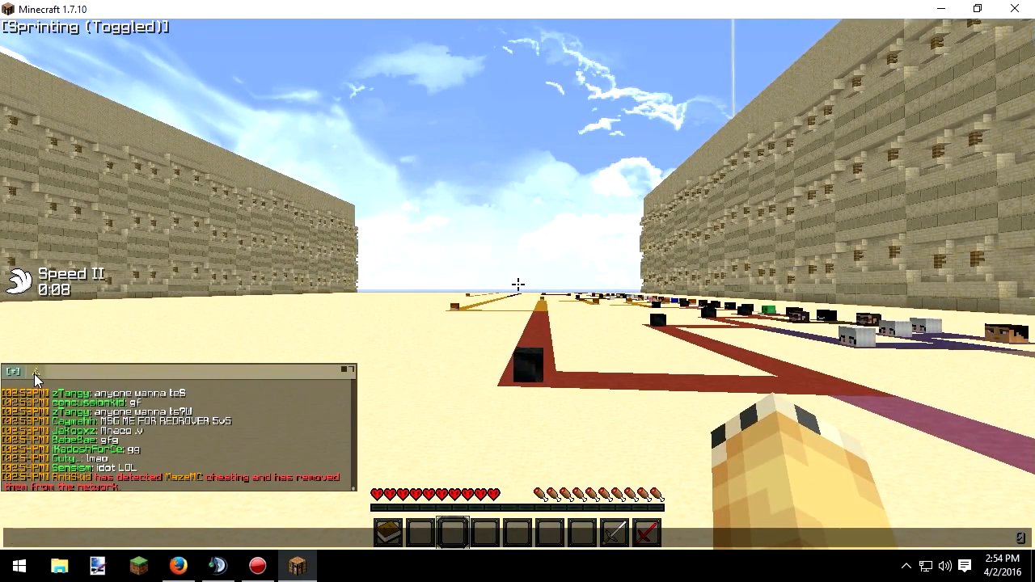
# Bring up the Cut/Copy/Paste menu over the TabbyChat chat box
pyautogui.rightClick(129, 424)
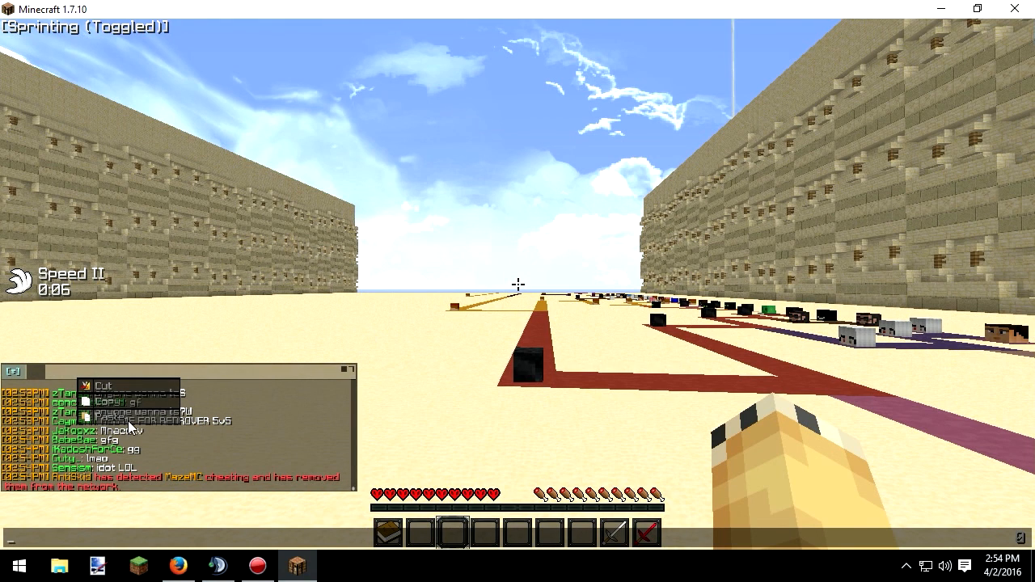